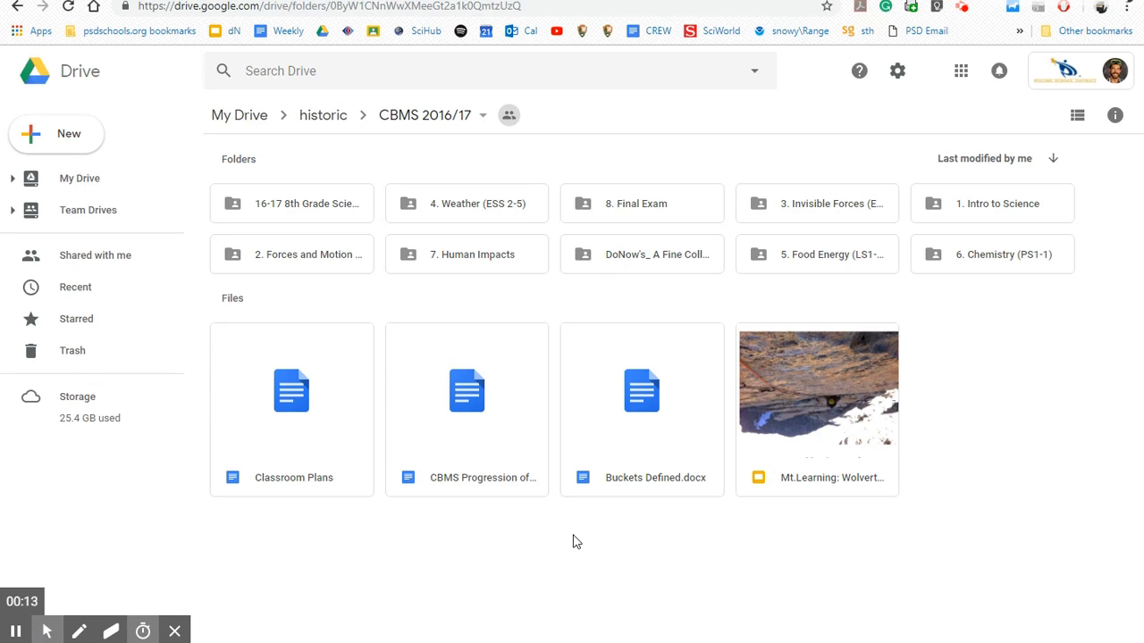
mouse_move(551, 540)
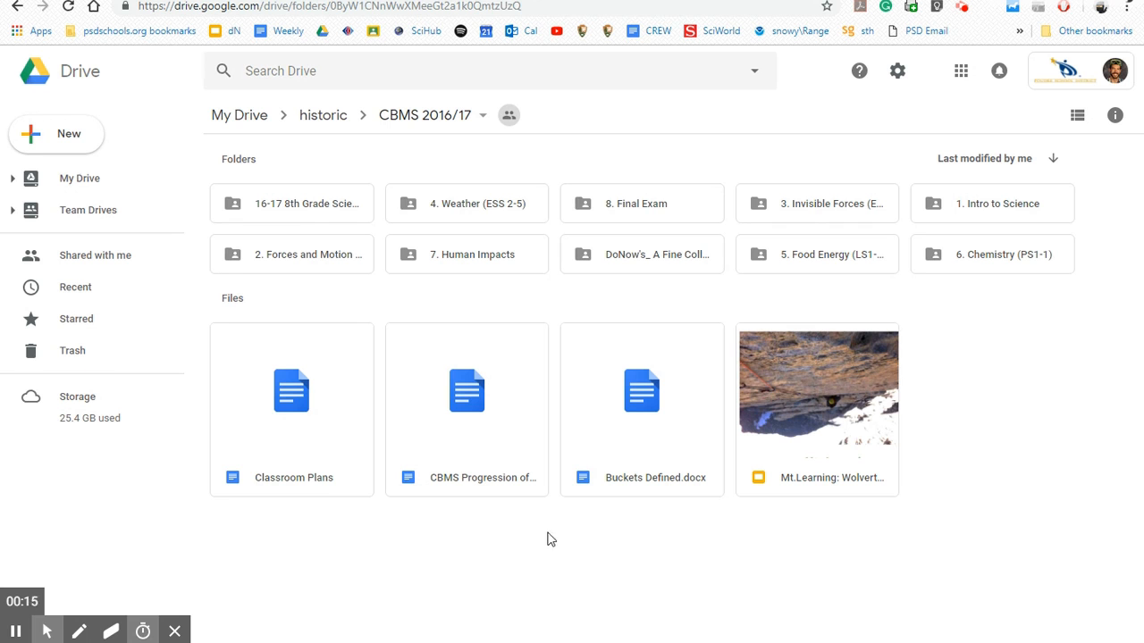
mouse_move(425, 275)
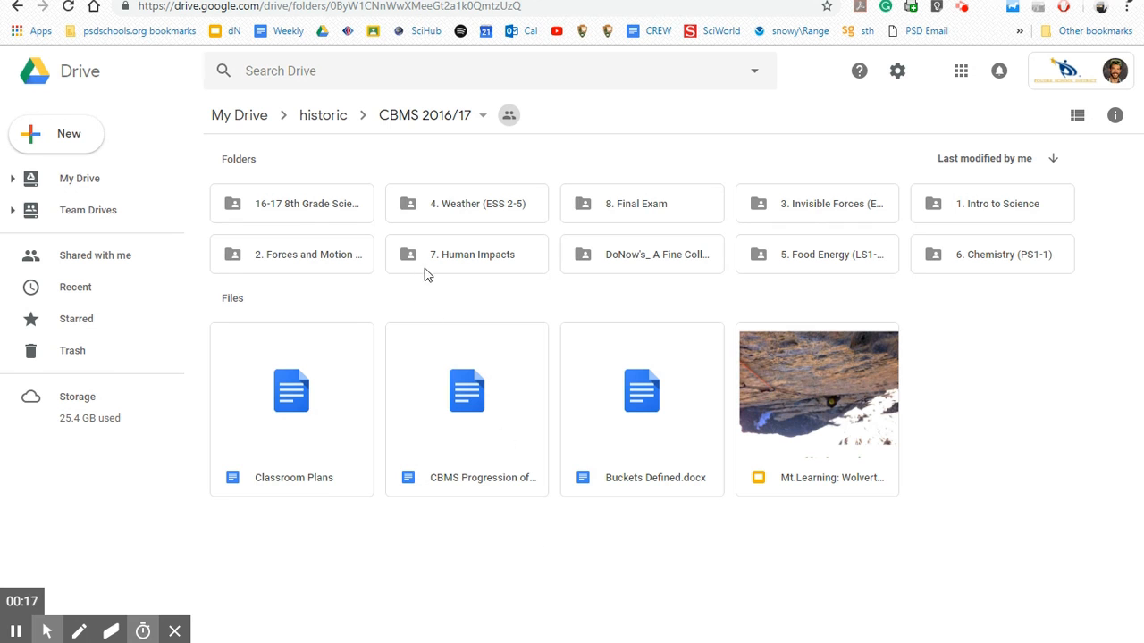
mouse_move(343, 266)
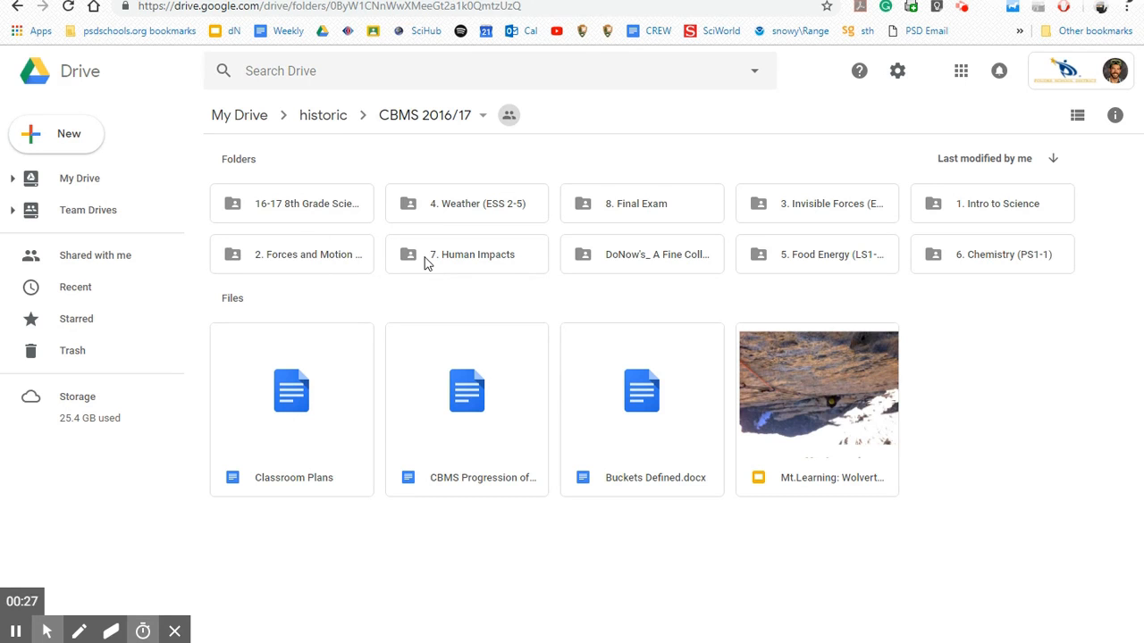
- Open the '7. Human Impacts' unit folder in CBMS 2016/17
double_click(466, 254)
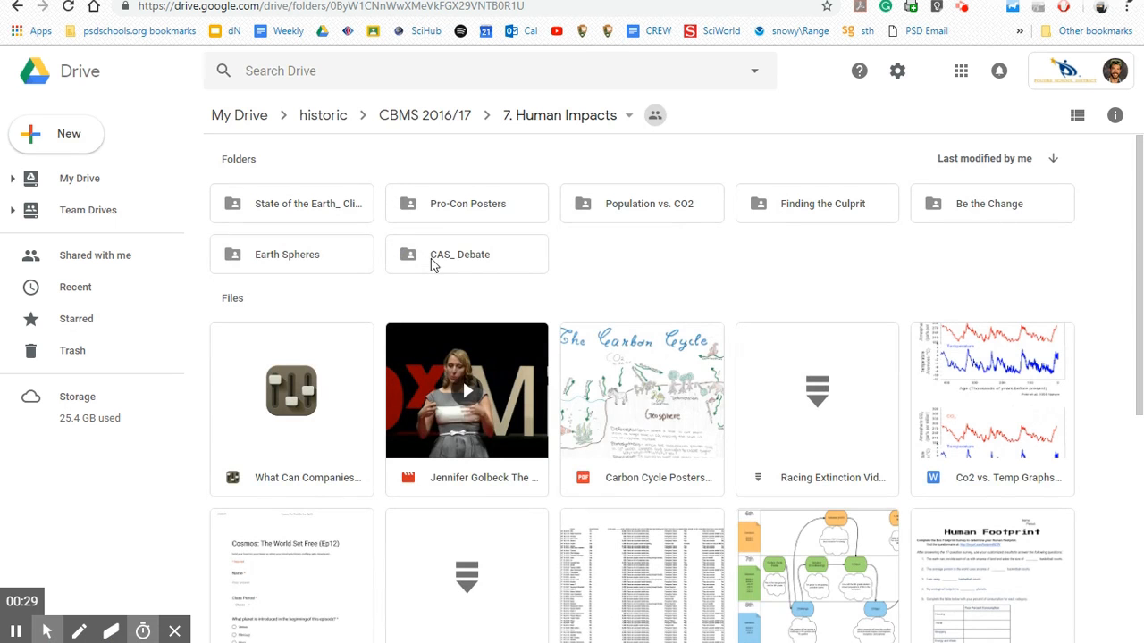
mouse_move(695, 250)
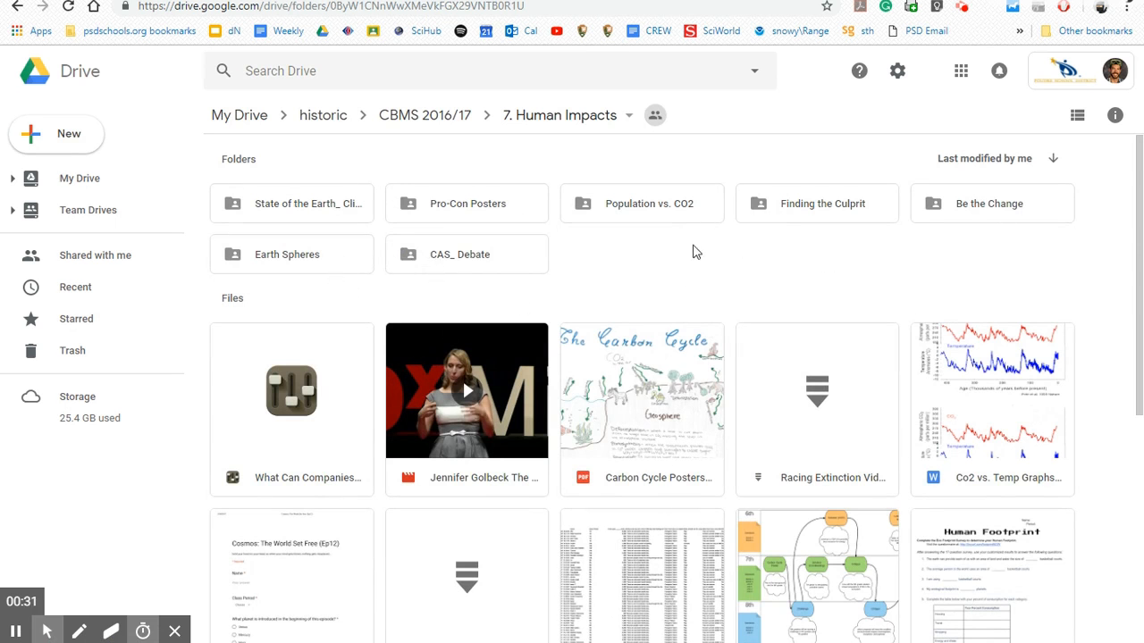
mouse_move(736, 261)
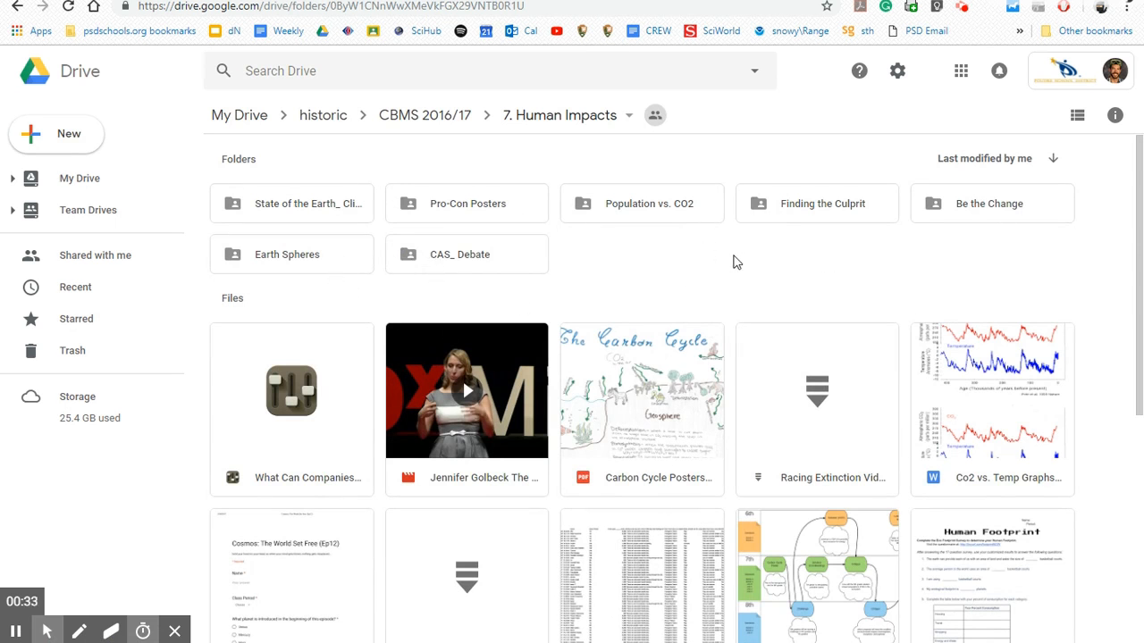
mouse_move(722, 268)
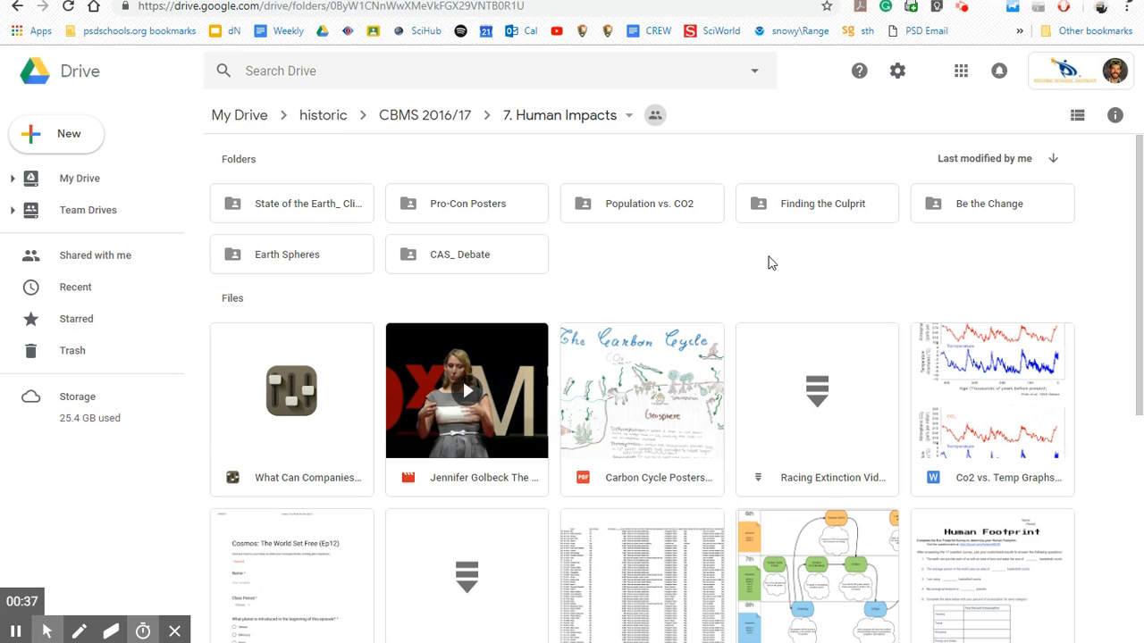
mouse_move(750, 220)
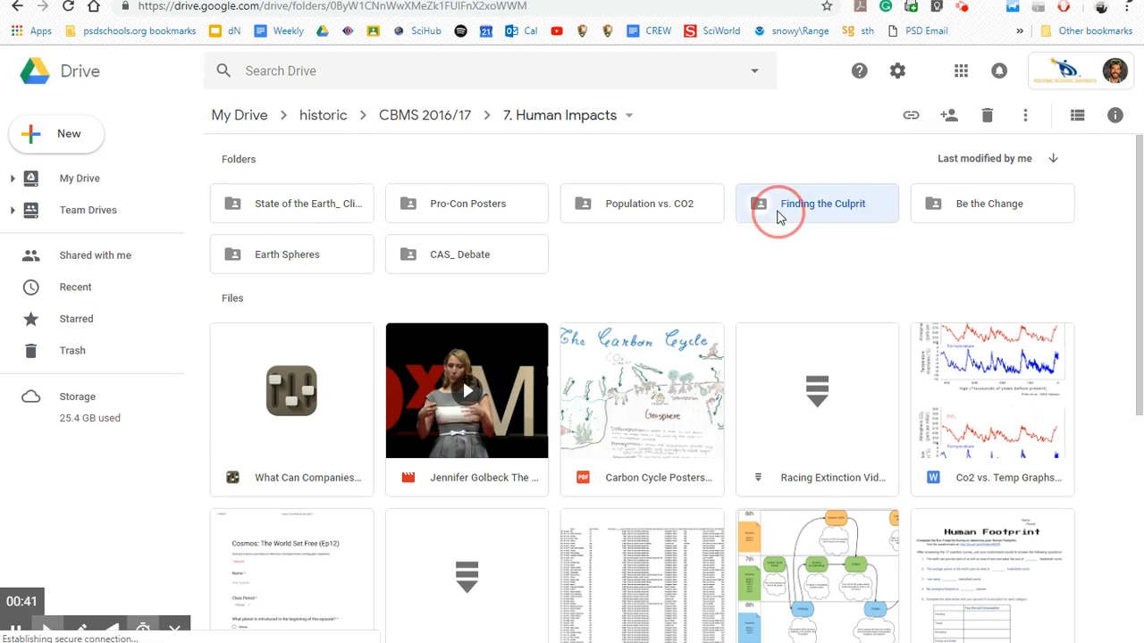
- Open the 'Finding the Culprit' folder and its Blue Square version of the assignment
double_click(822, 204)
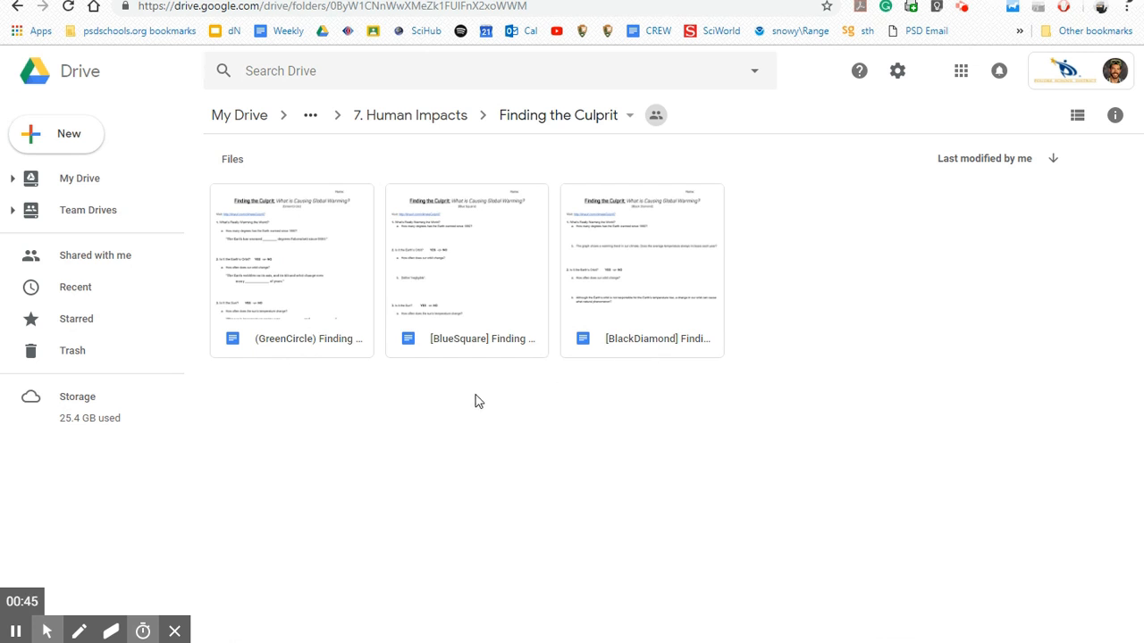
mouse_move(348, 396)
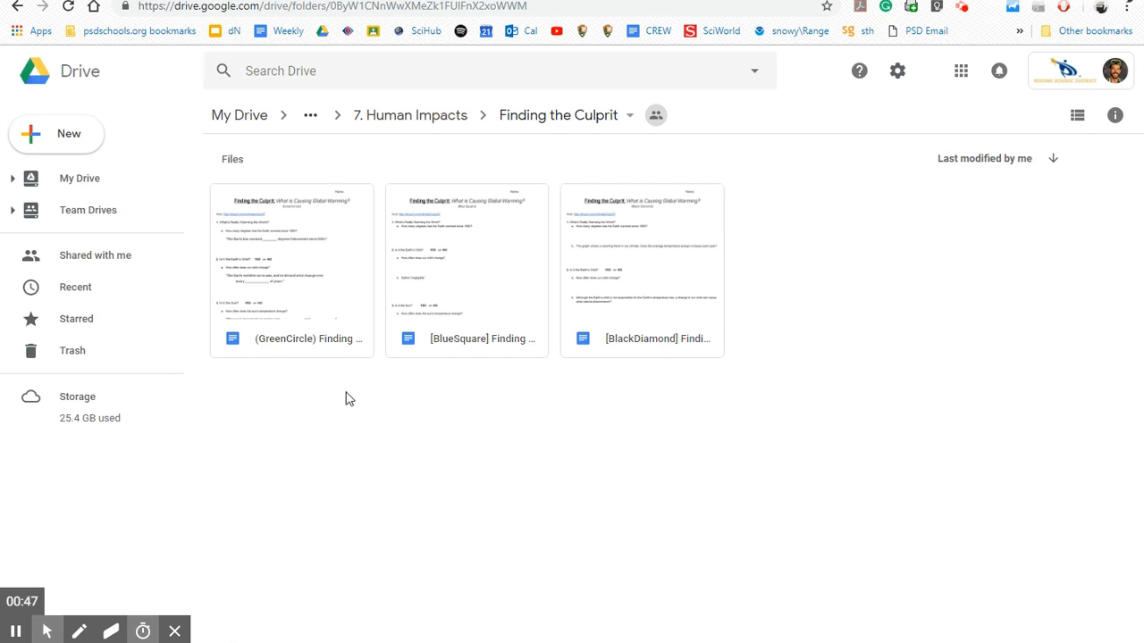
click(695, 407)
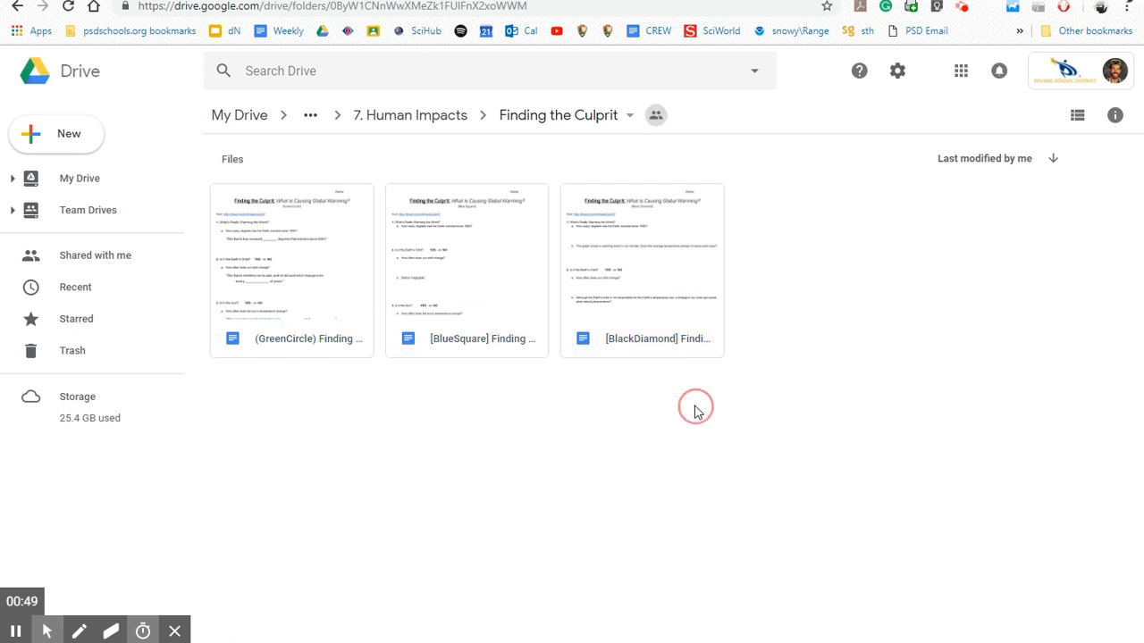
mouse_move(617, 334)
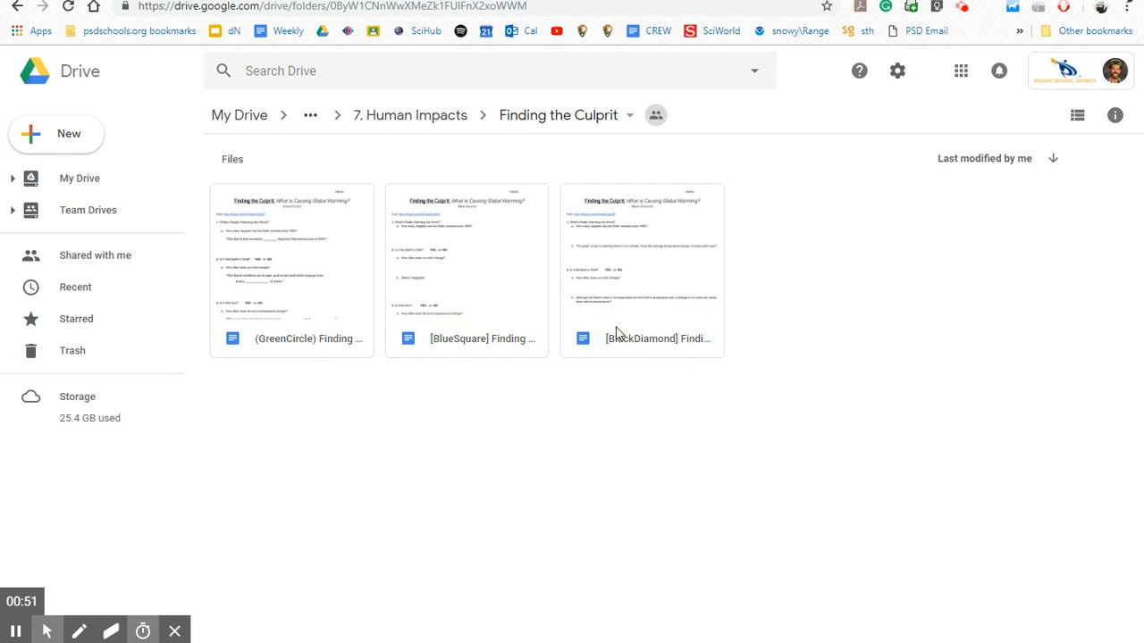
mouse_move(497, 330)
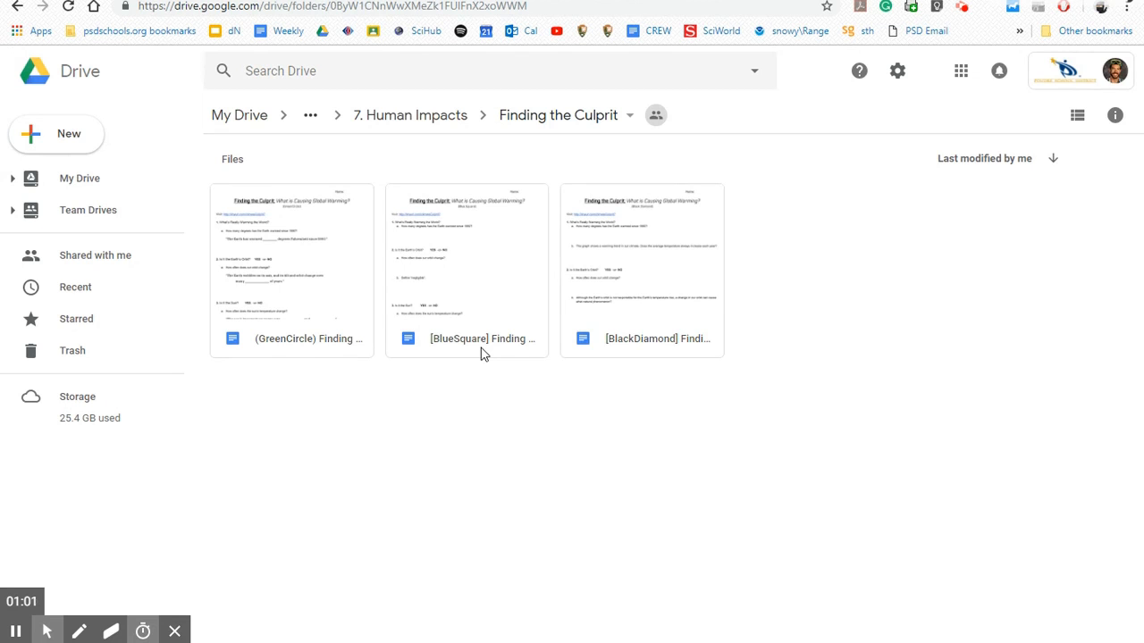
mouse_move(468, 272)
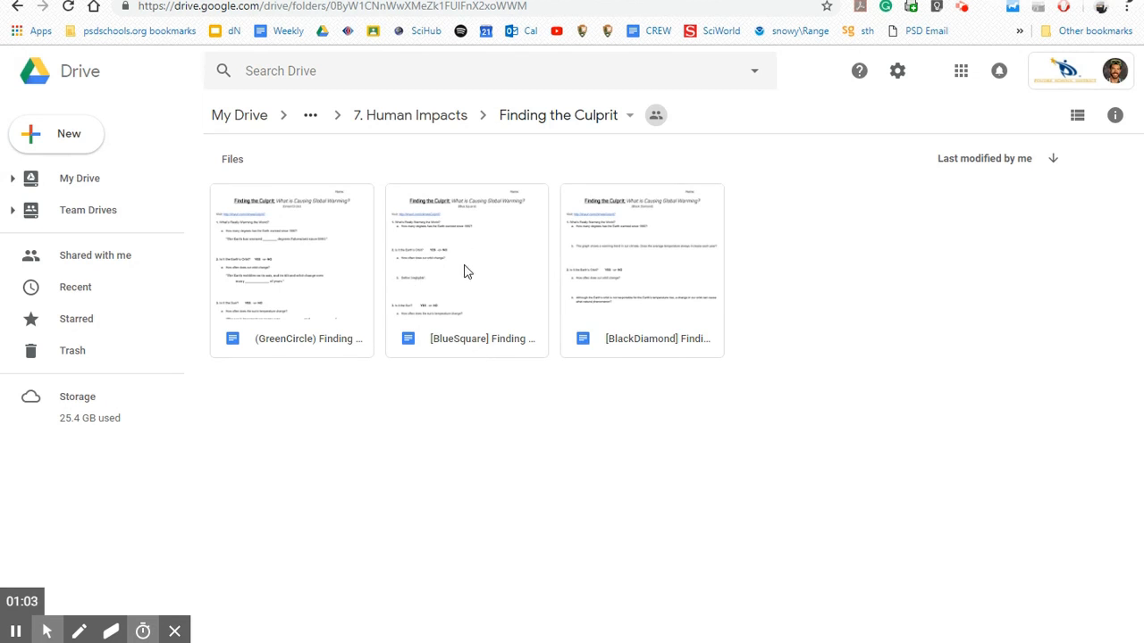
mouse_move(436, 261)
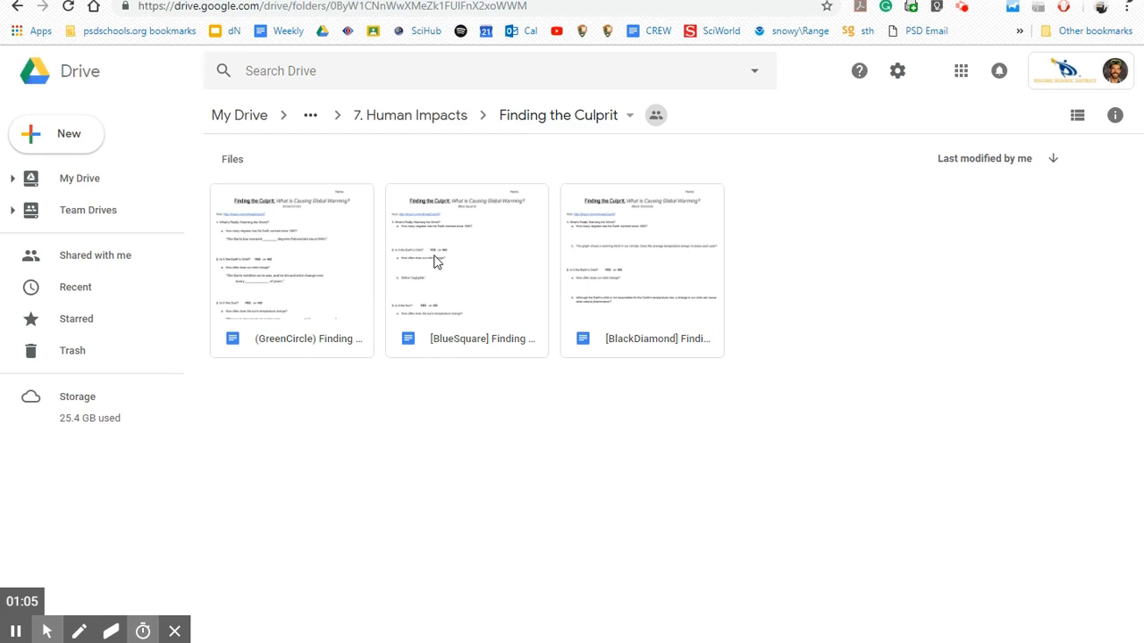
double_click(466, 268)
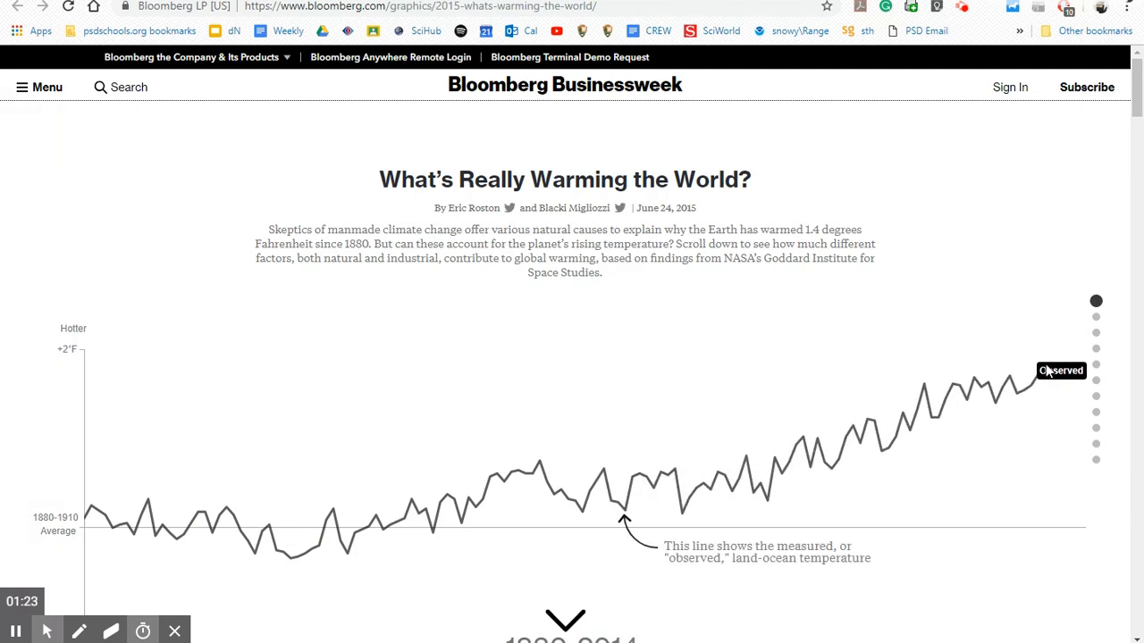
mouse_move(660, 415)
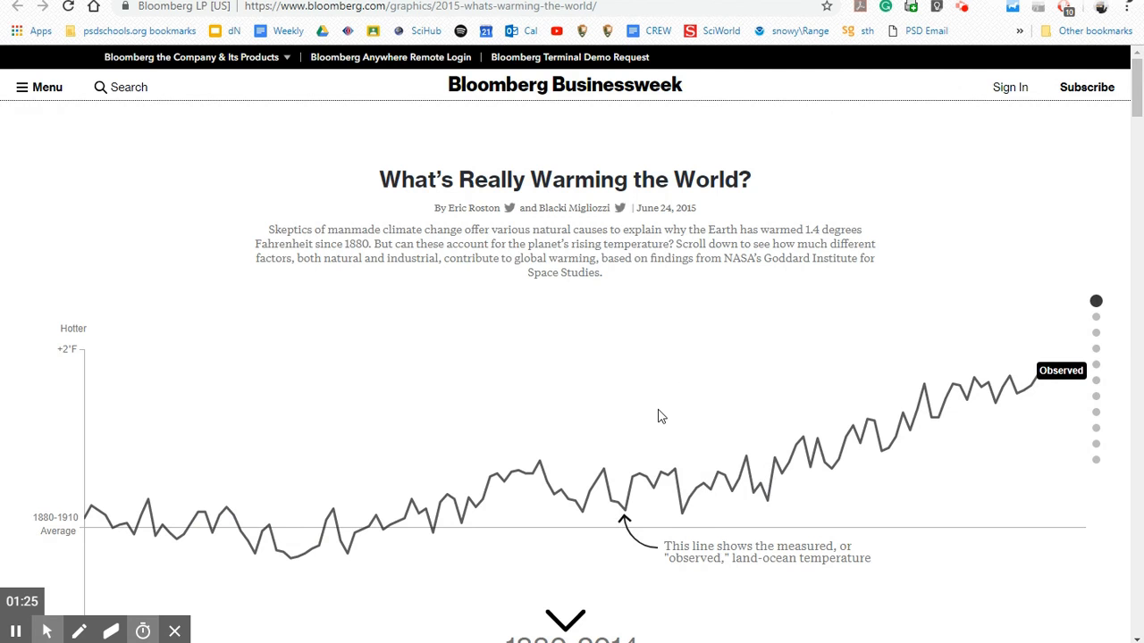
- Scroll the Bloomberg 'What's Really Warming the World?' page down to the 'Is It Volcanoes?' chart
scroll(down, 3)
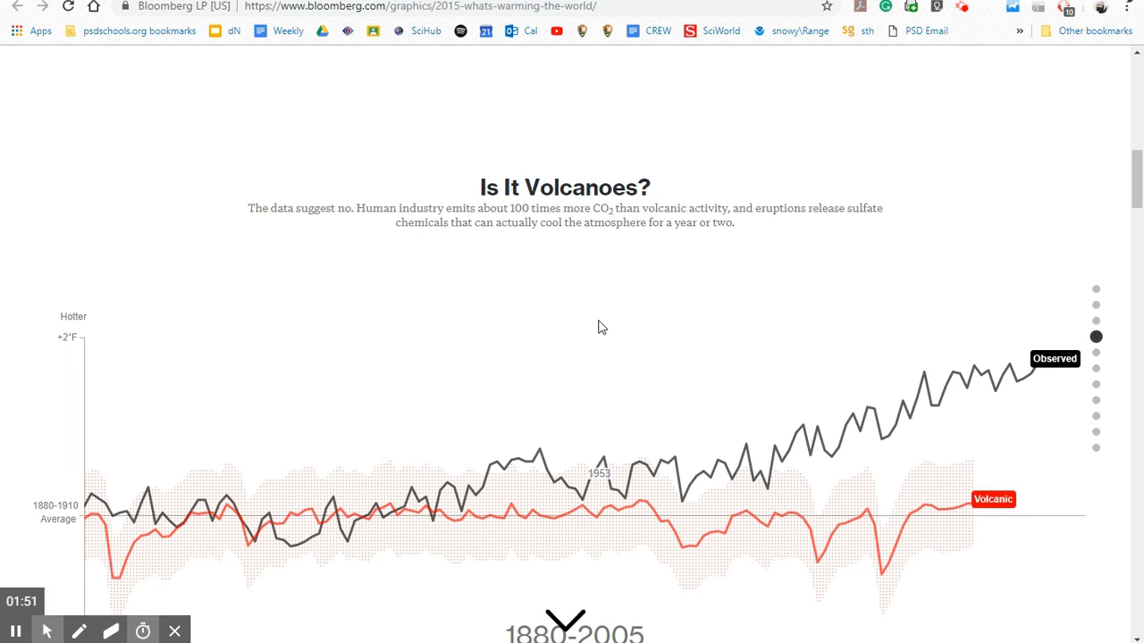
mouse_move(297, 215)
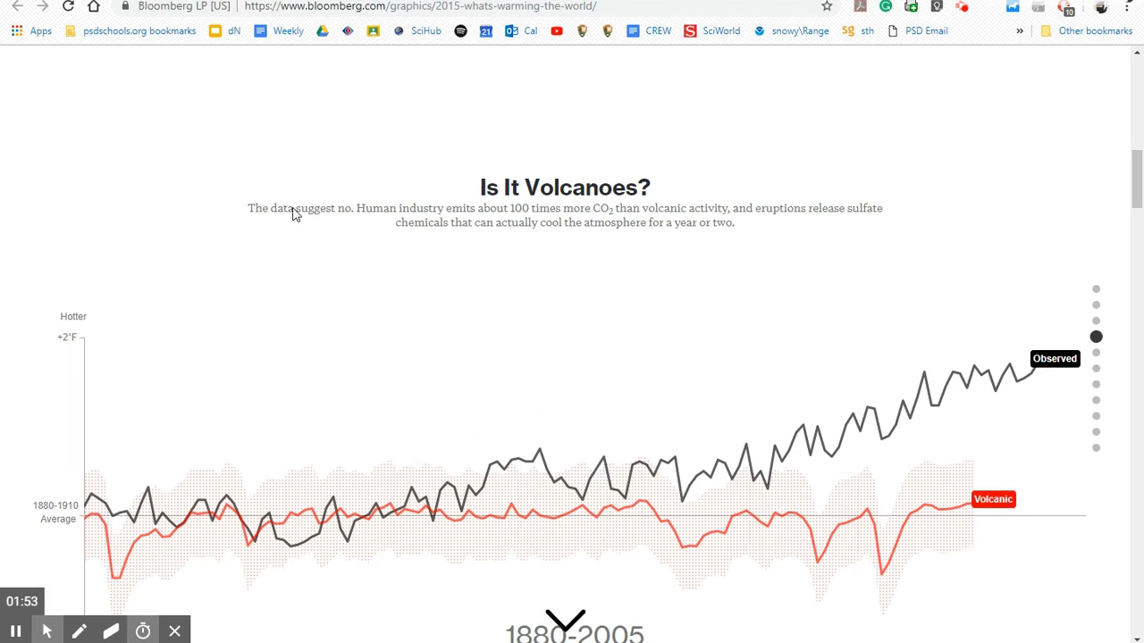
mouse_move(250, 213)
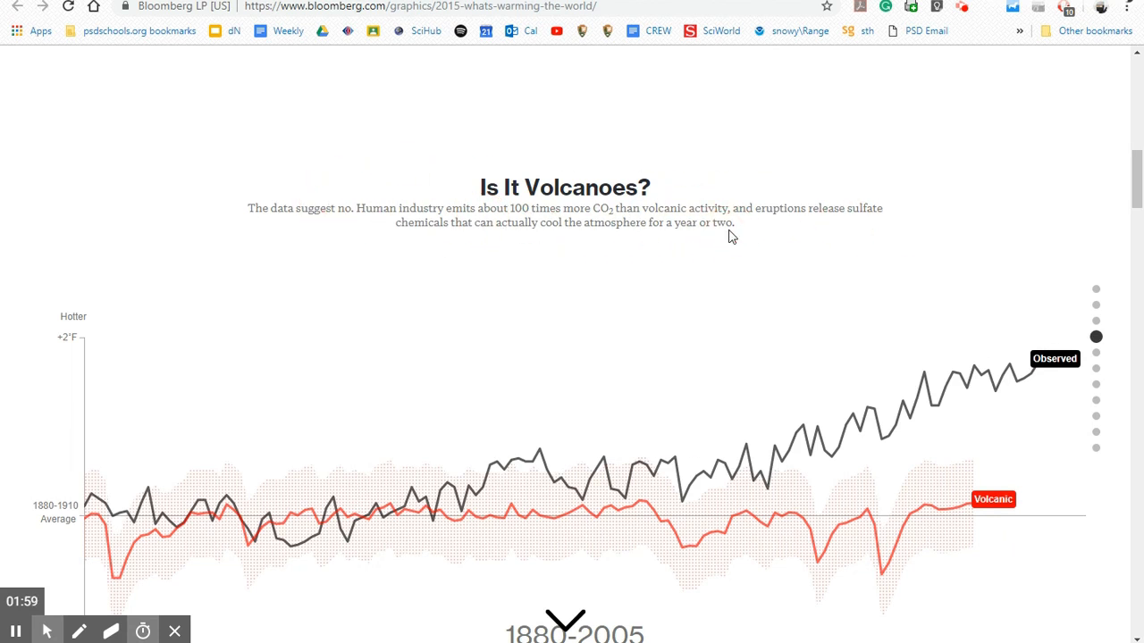
scroll(down, 3)
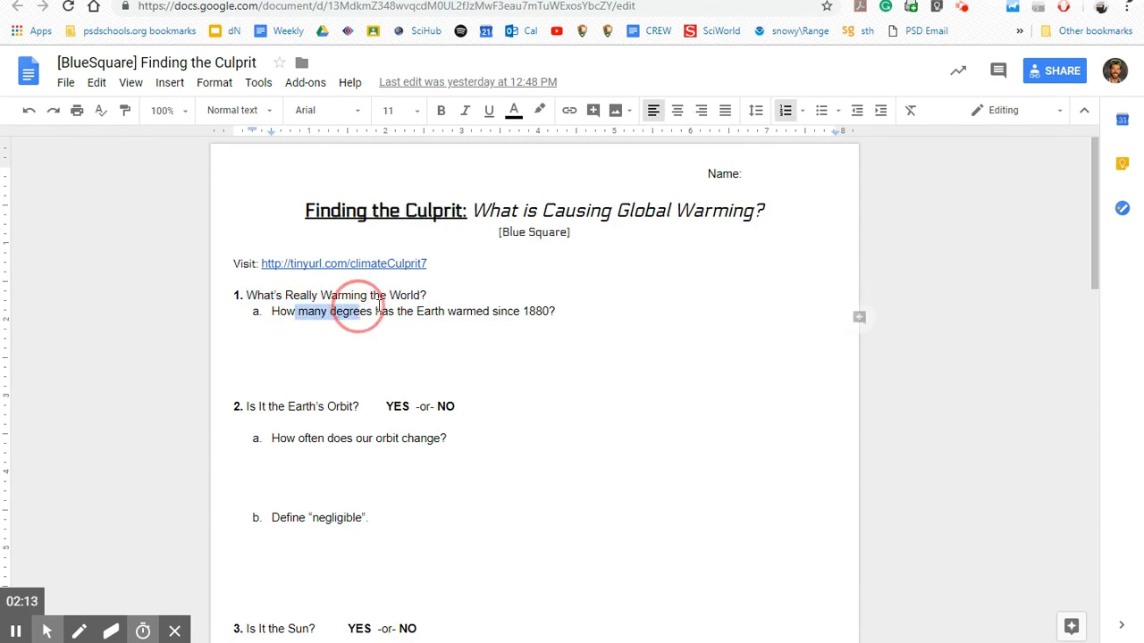
- Highlight the degrees-warmed question and the YES-or-NO choice in question 2
drag(298, 311, 554, 311)
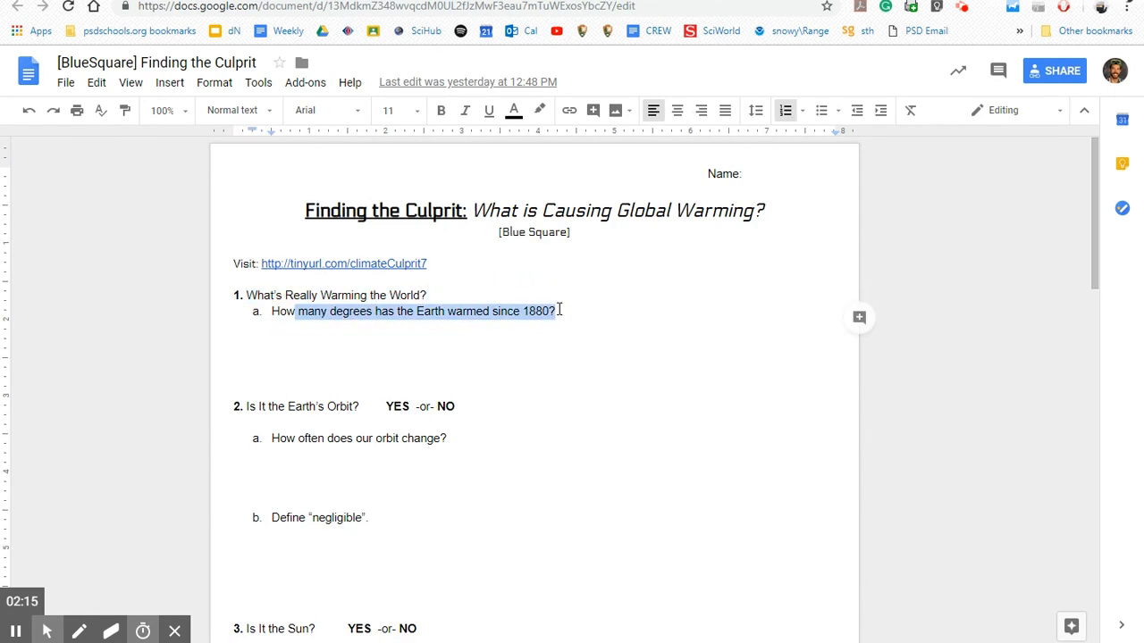
click(543, 438)
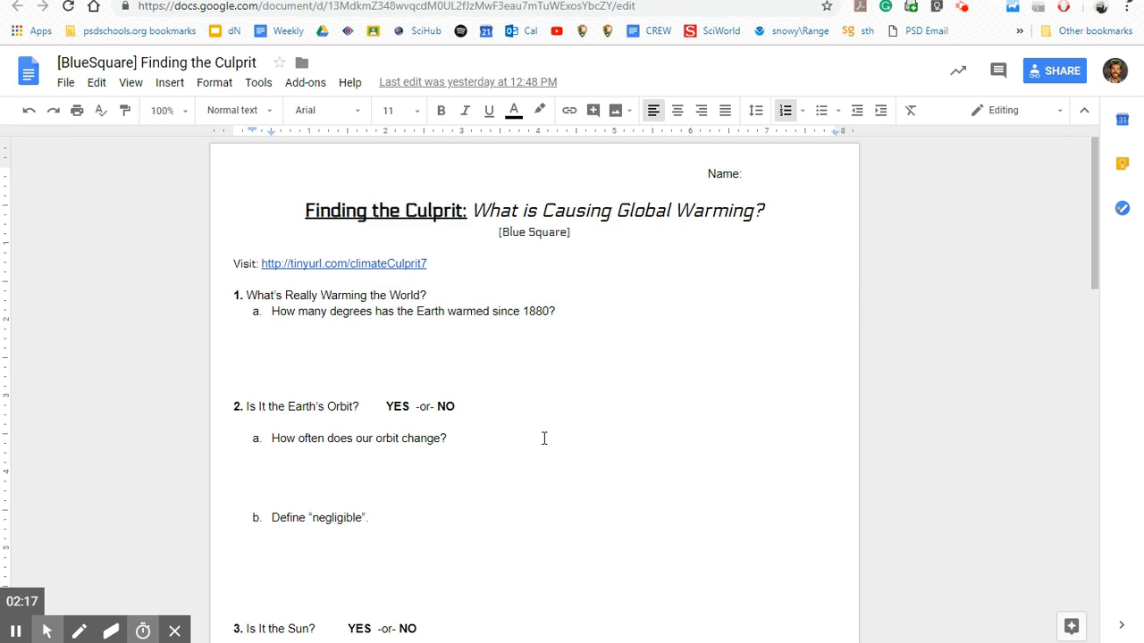
scroll(down, 3)
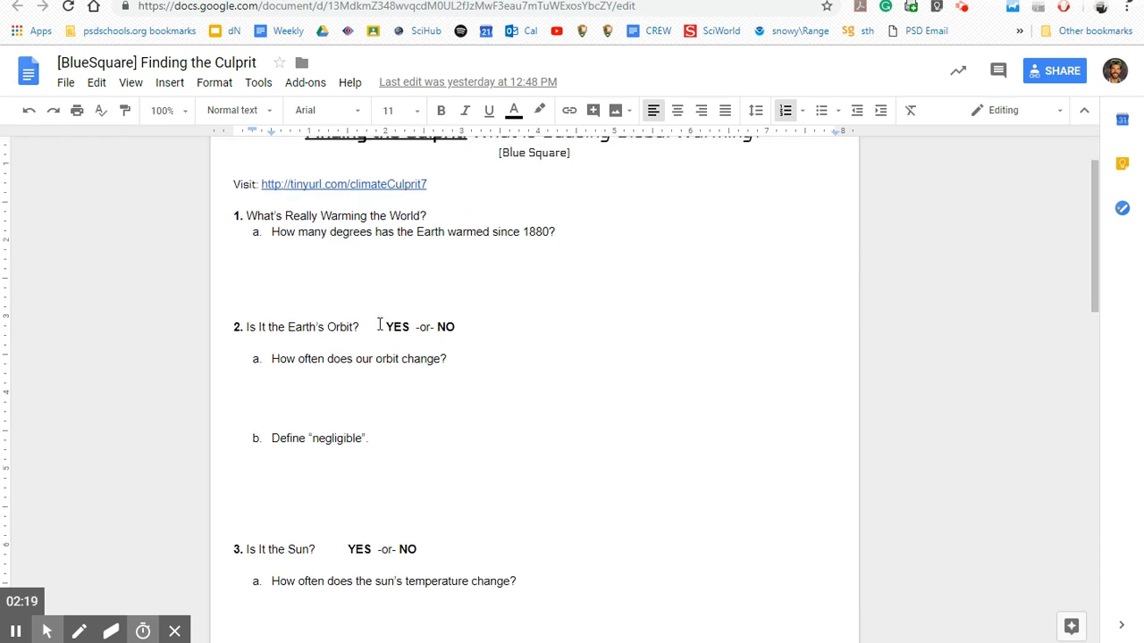
drag(386, 325, 457, 326)
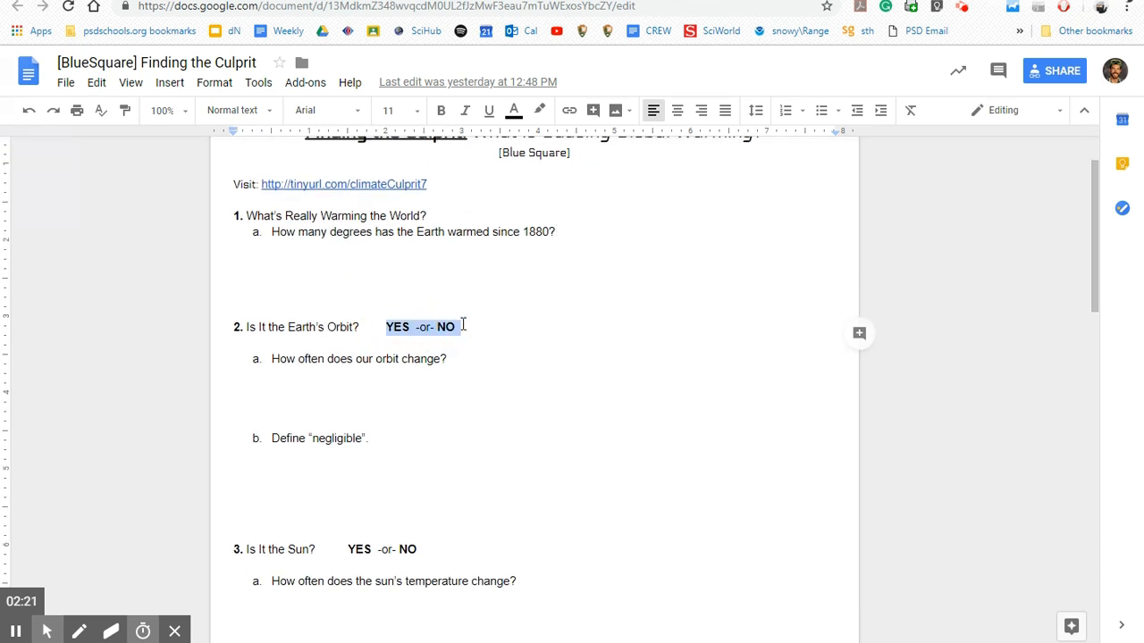
scroll(down, 3)
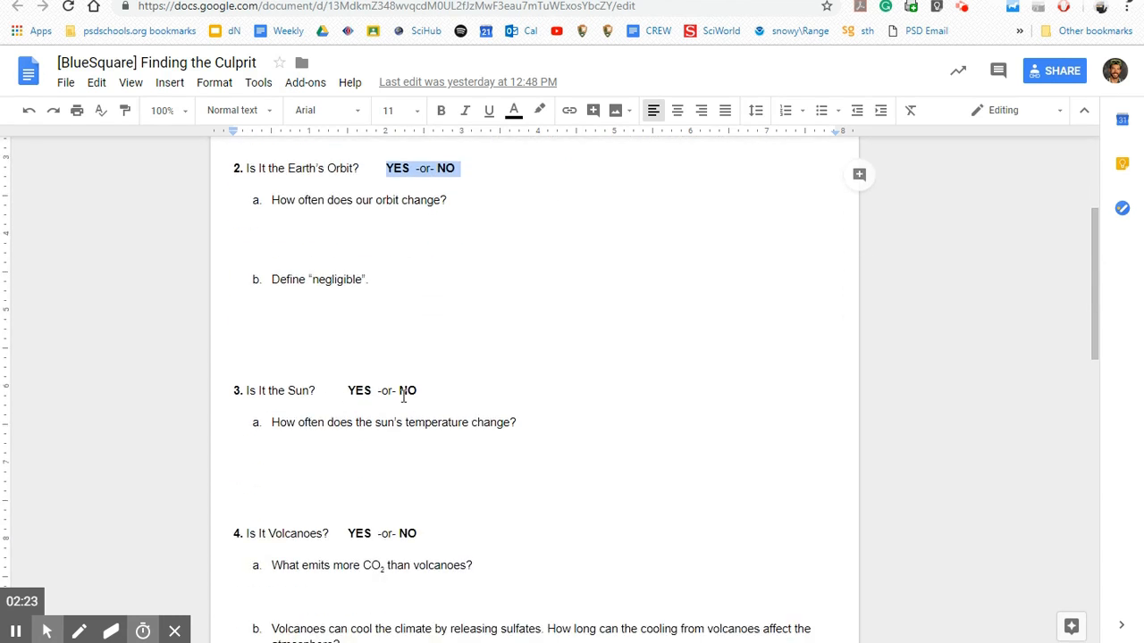
mouse_move(438, 246)
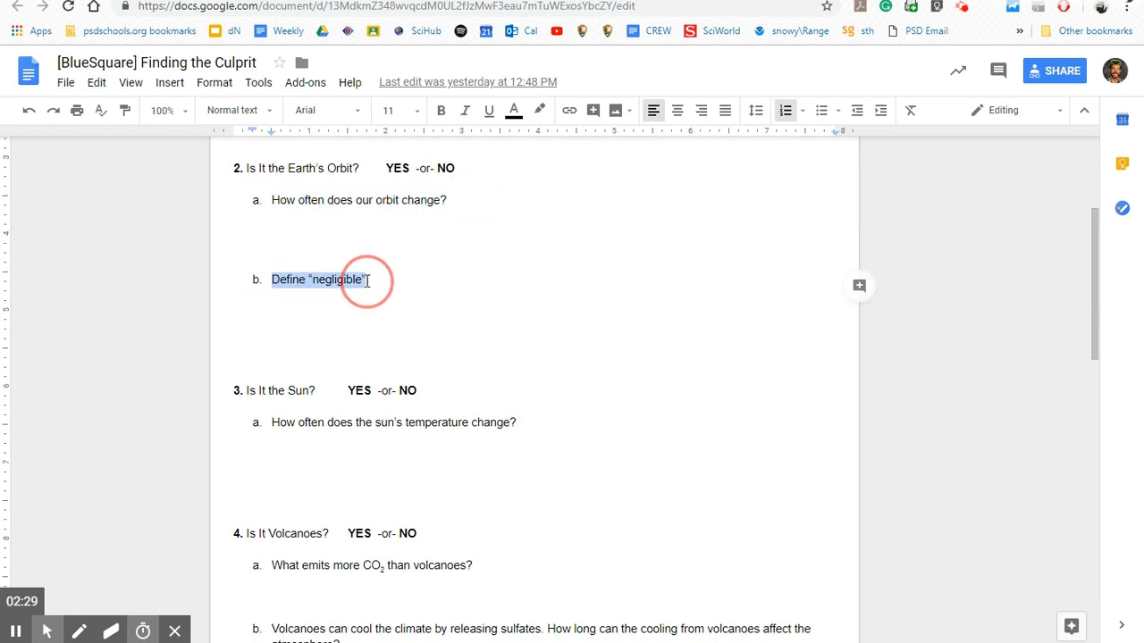
- Scroll the Blue Square worksheet down through questions 3 to 8 on combined causes
click(368, 278)
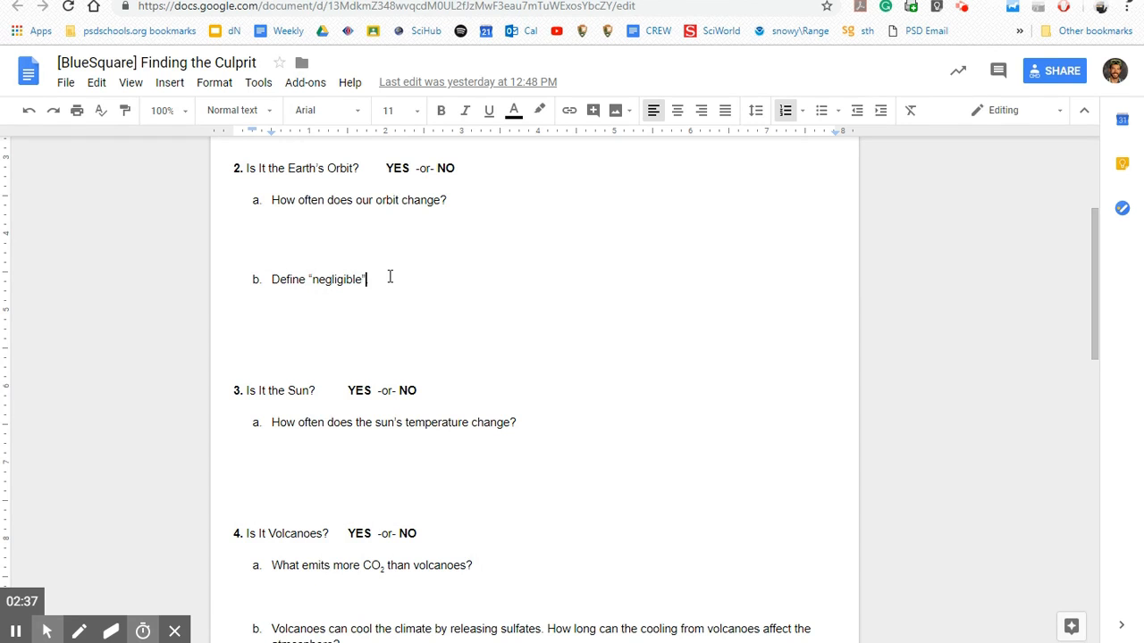
click(340, 204)
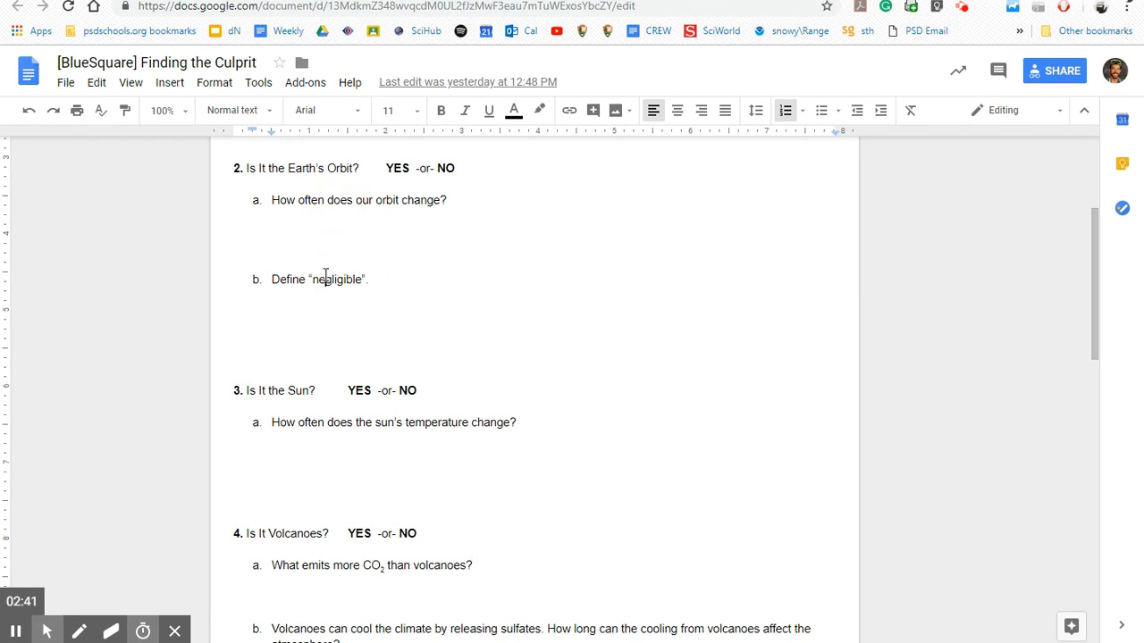
scroll(down, 3)
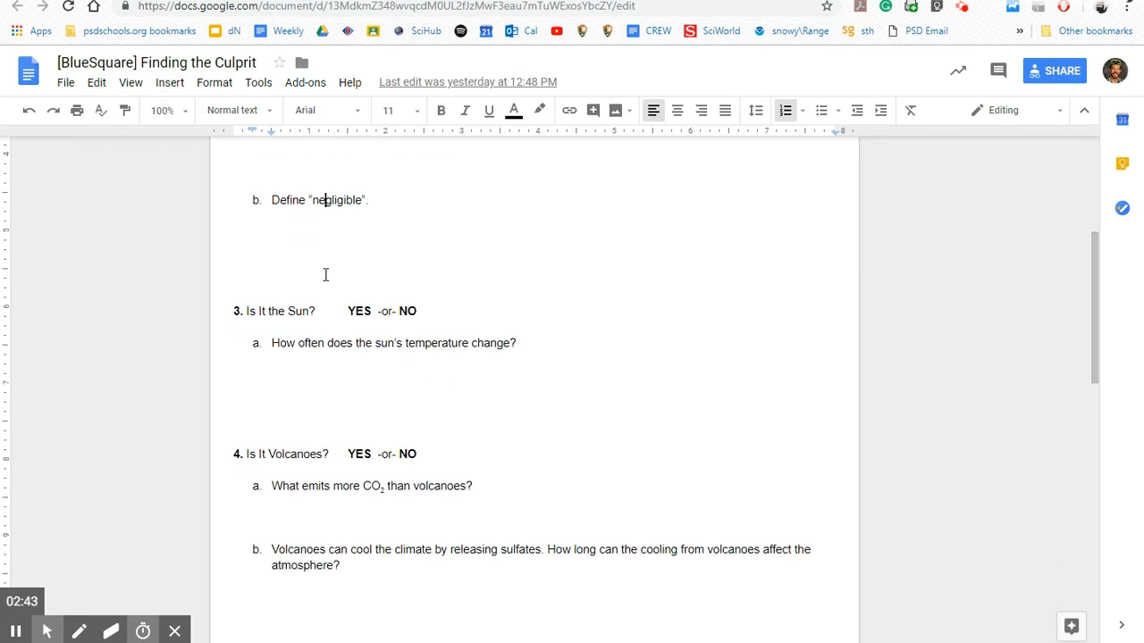
scroll(down, 3)
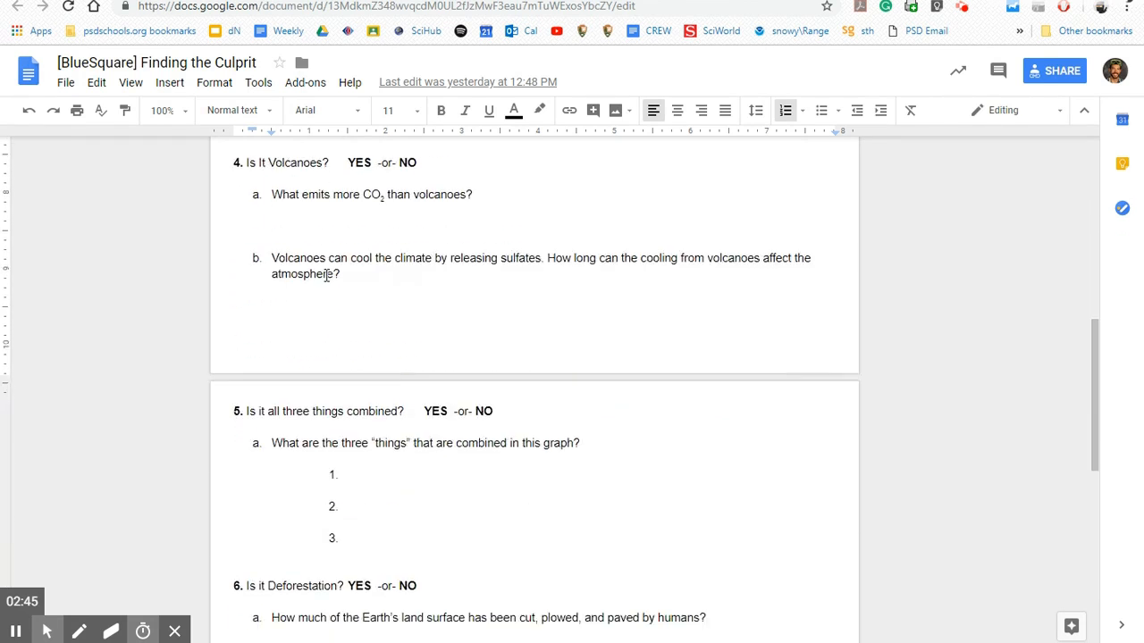
scroll(down, 3)
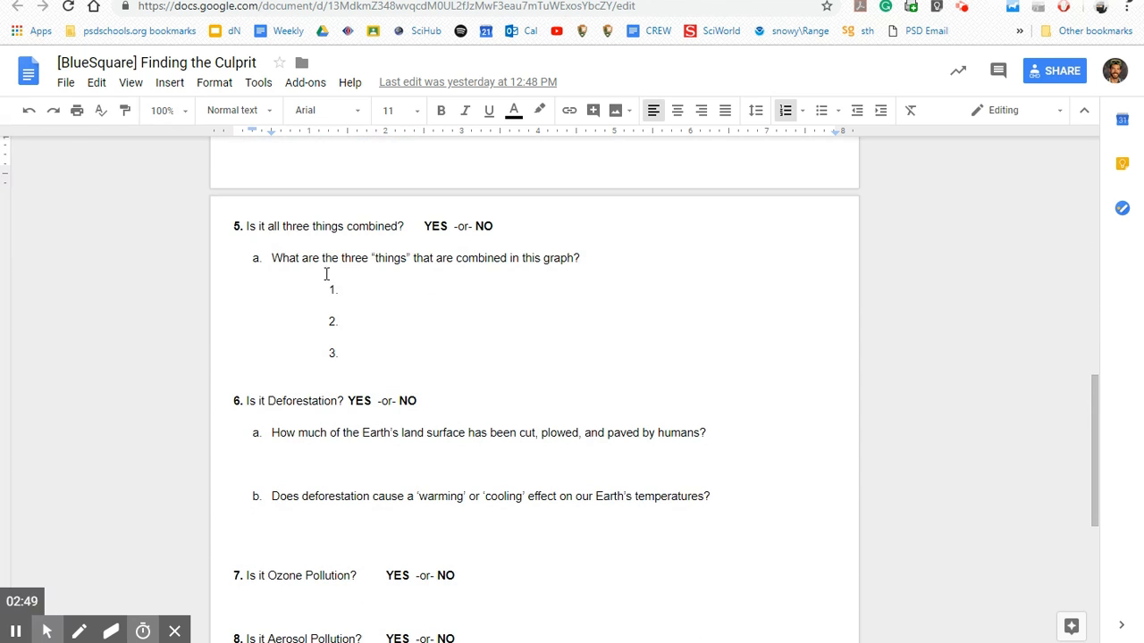
mouse_move(332, 344)
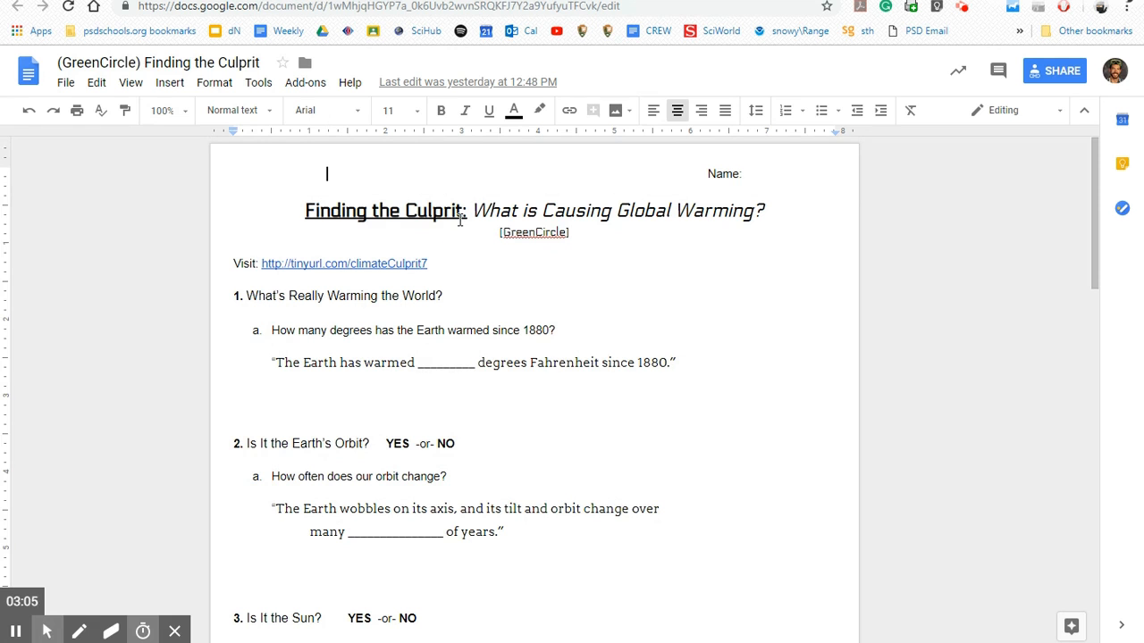
mouse_move(536, 276)
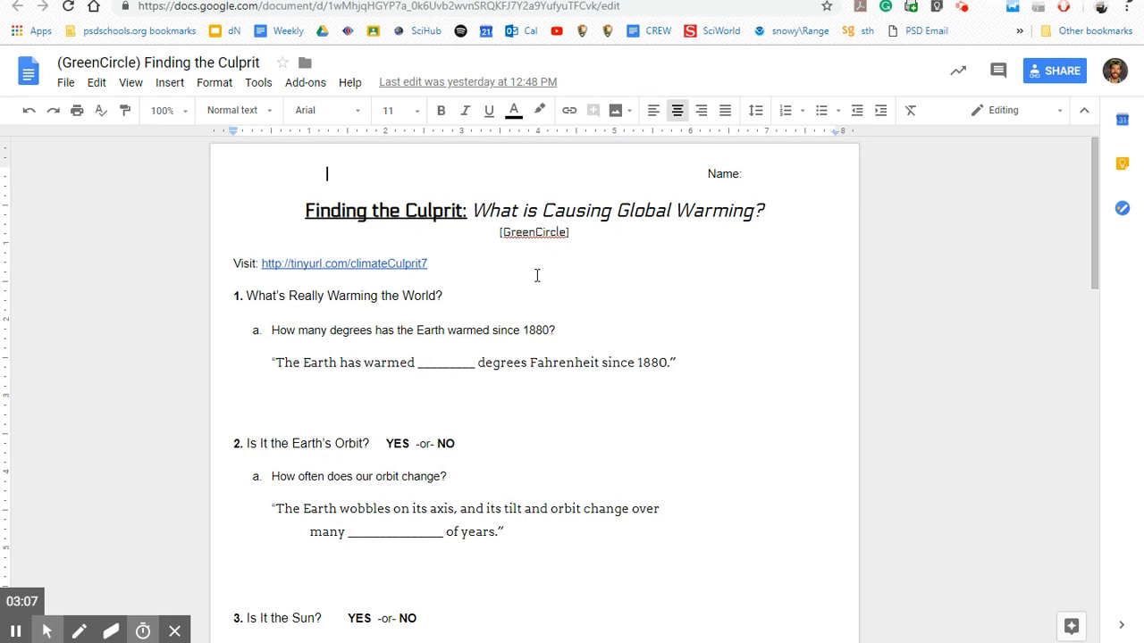
mouse_move(686, 361)
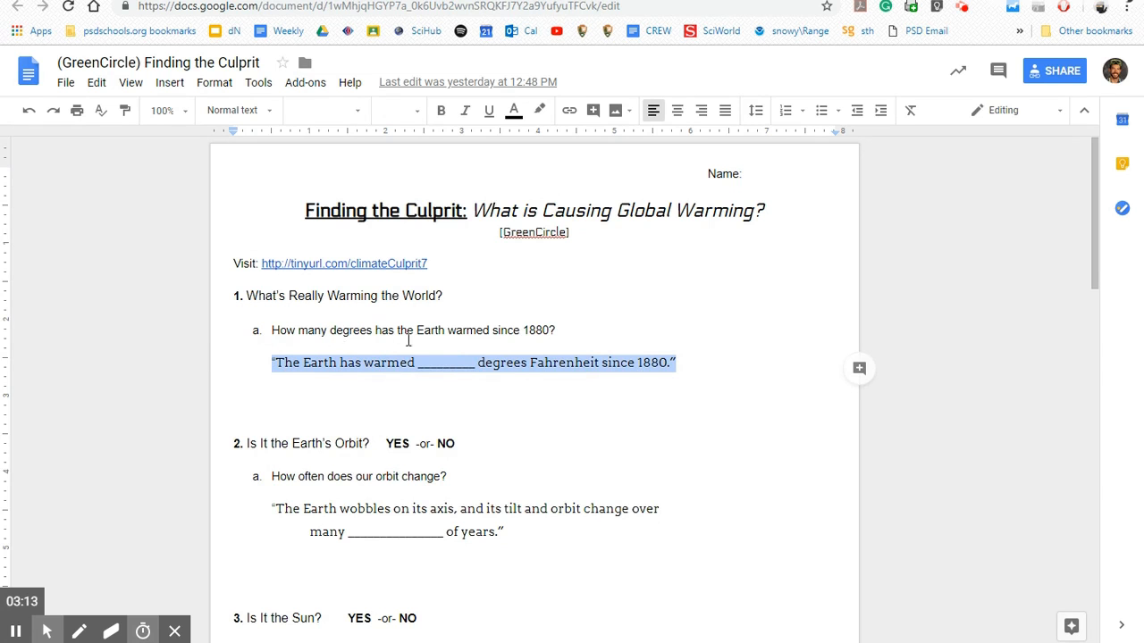
mouse_move(472, 347)
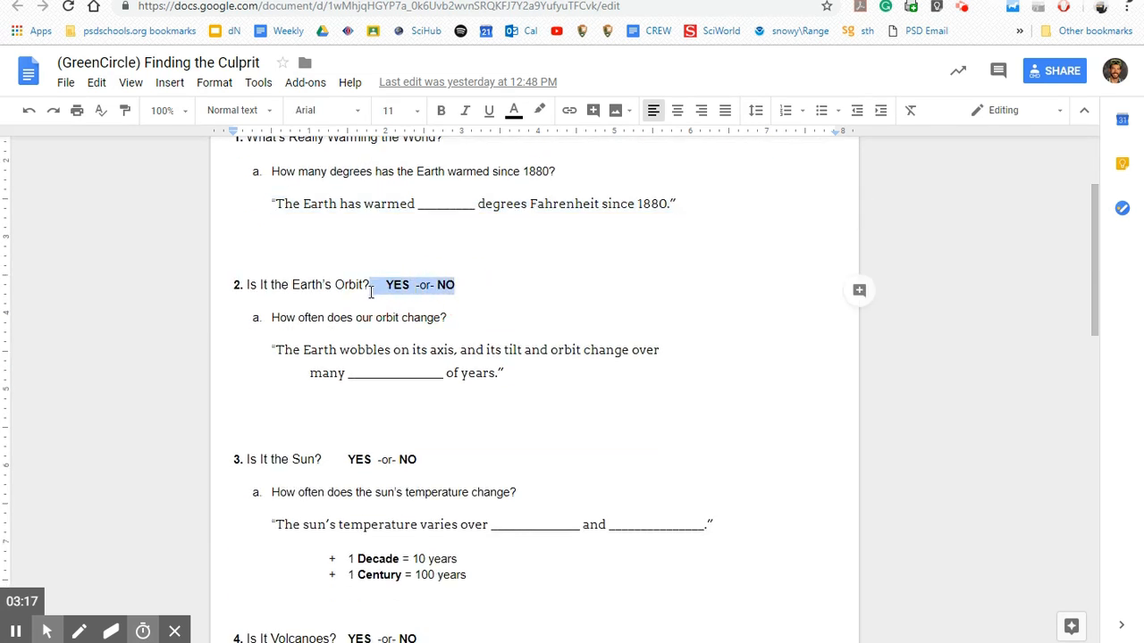
- Place the cursor in the volcano sentence's blank of the Green Circle worksheet
scroll(down, 3)
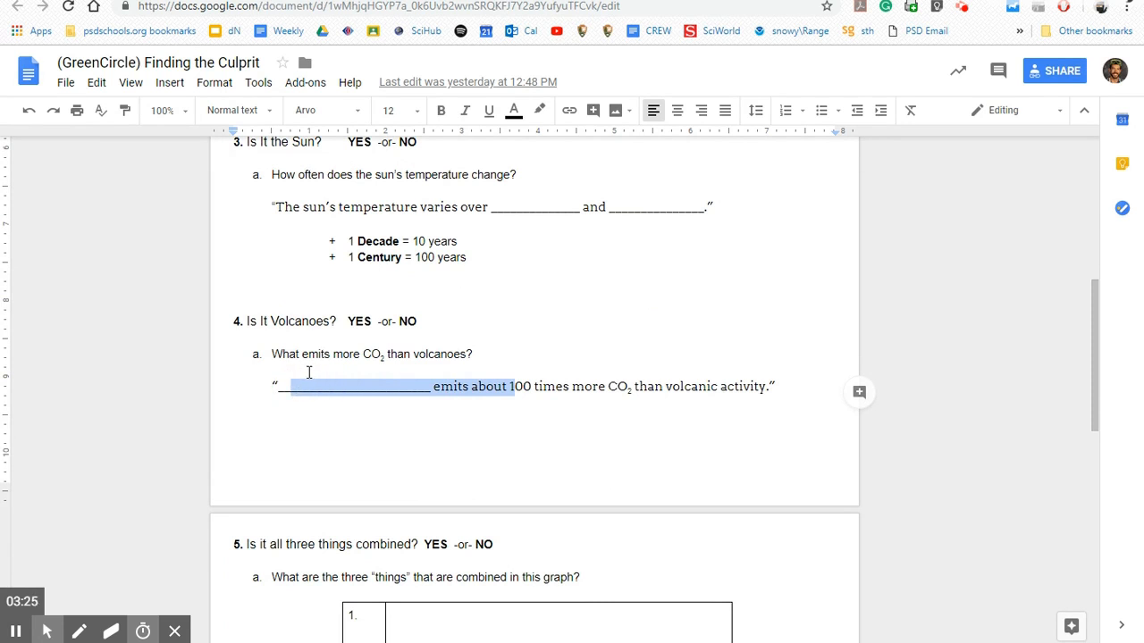
click(304, 386)
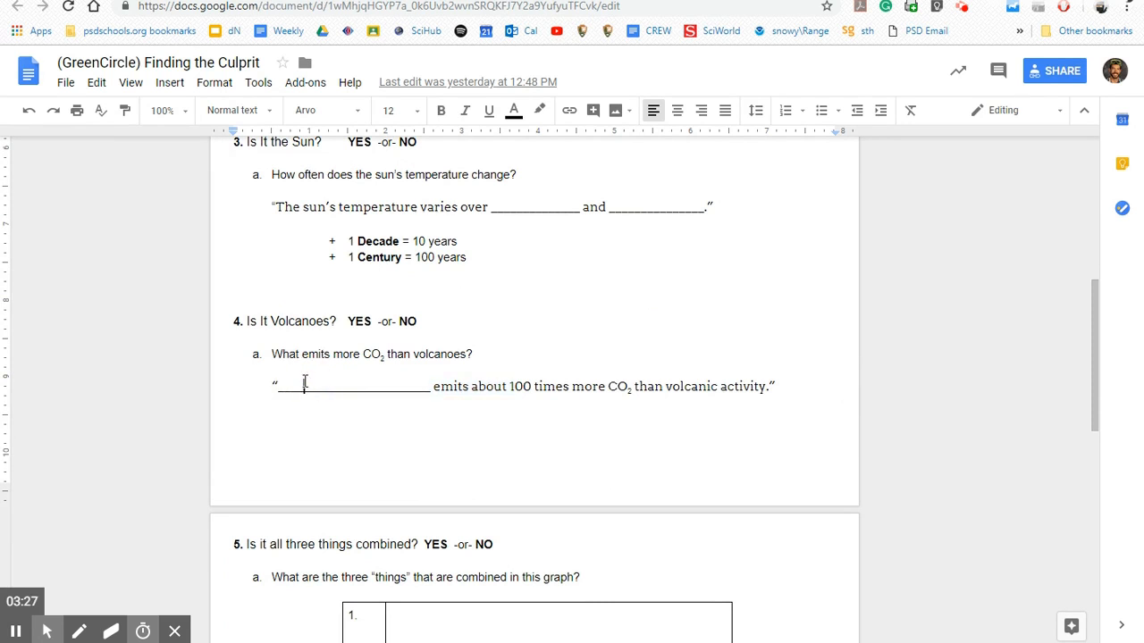
click(304, 386)
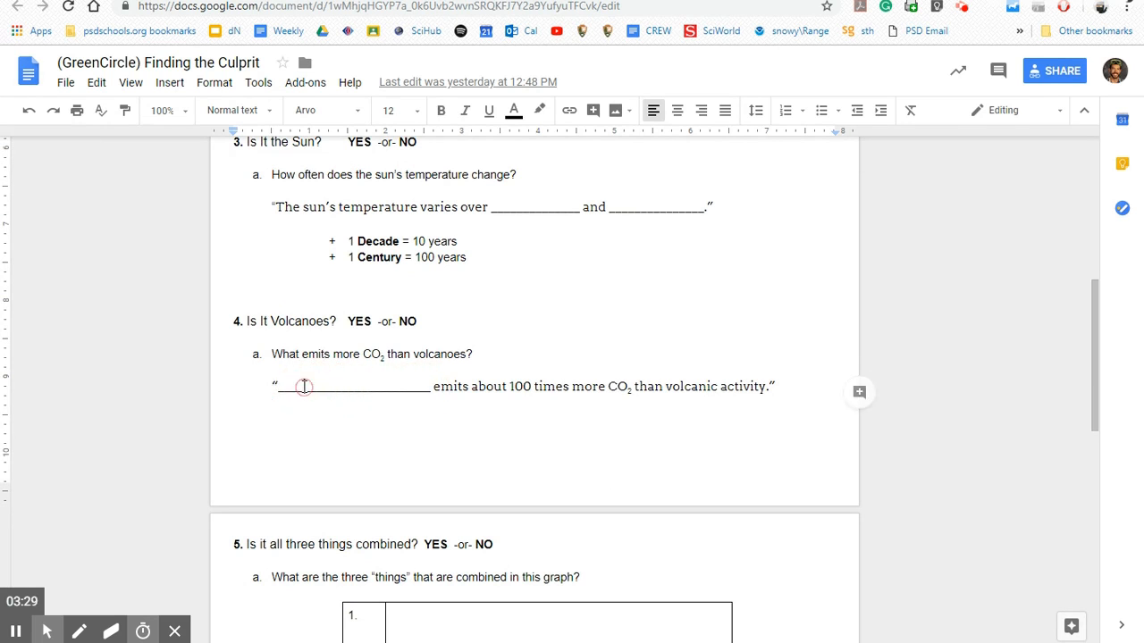
click(304, 386)
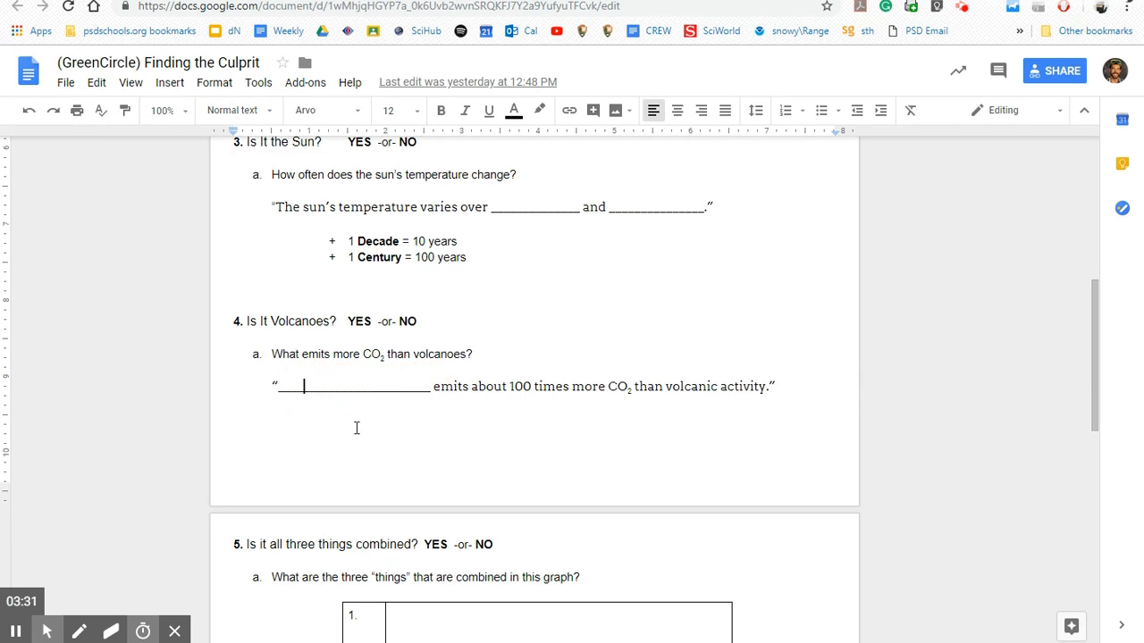
scroll(down, 3)
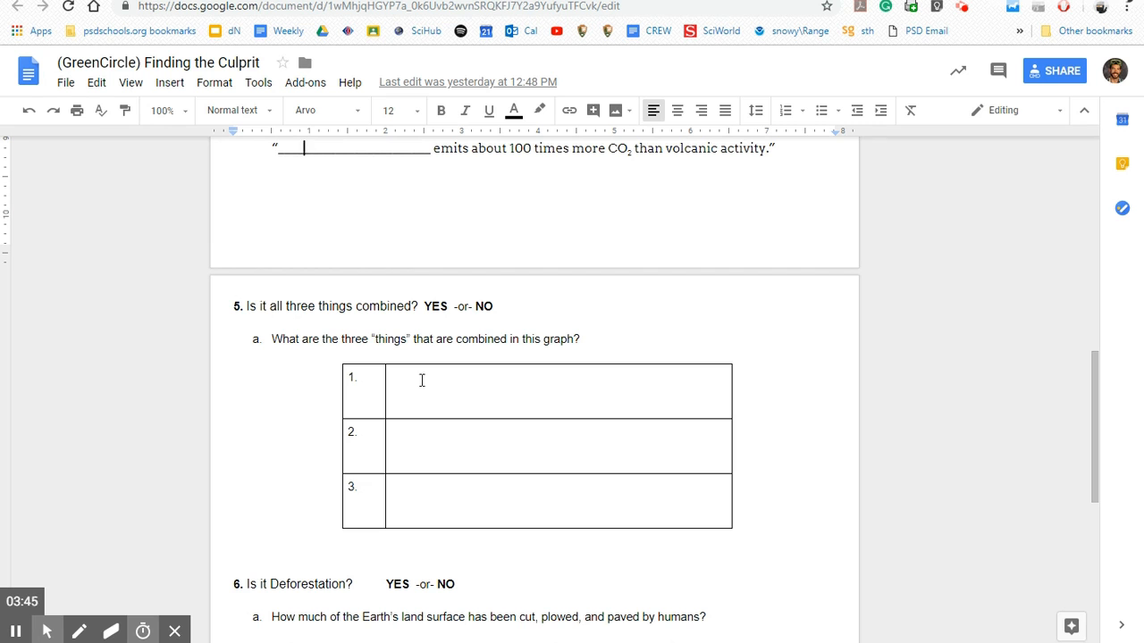
mouse_move(414, 375)
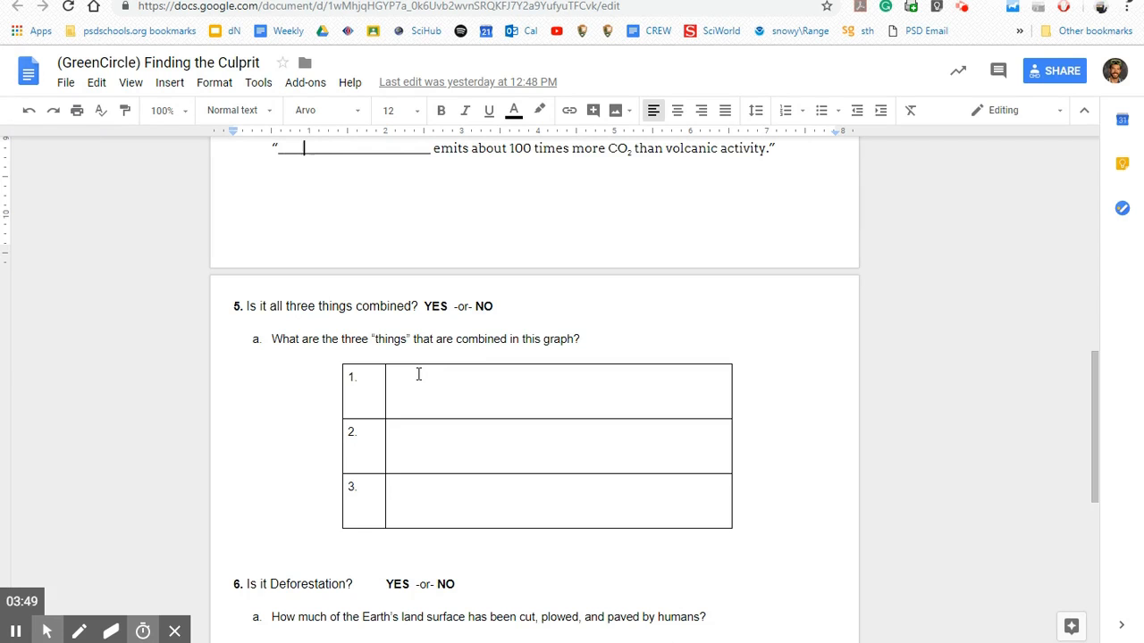
- Scroll the Green Circle worksheet down to its final question 9 on warming causes
scroll(down, 3)
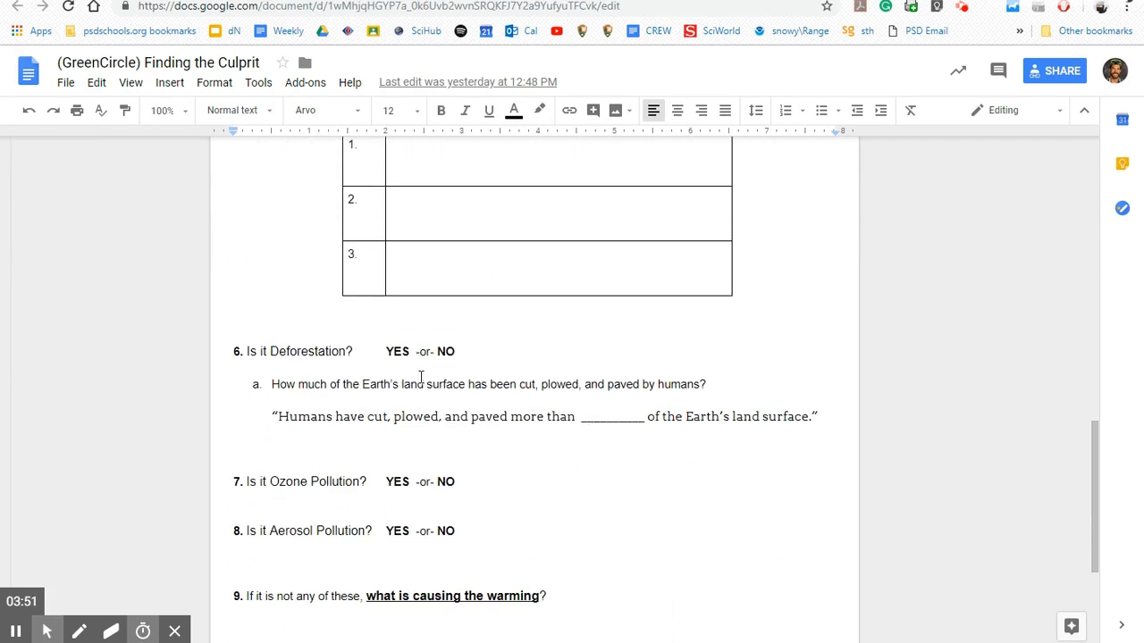
scroll(down, 3)
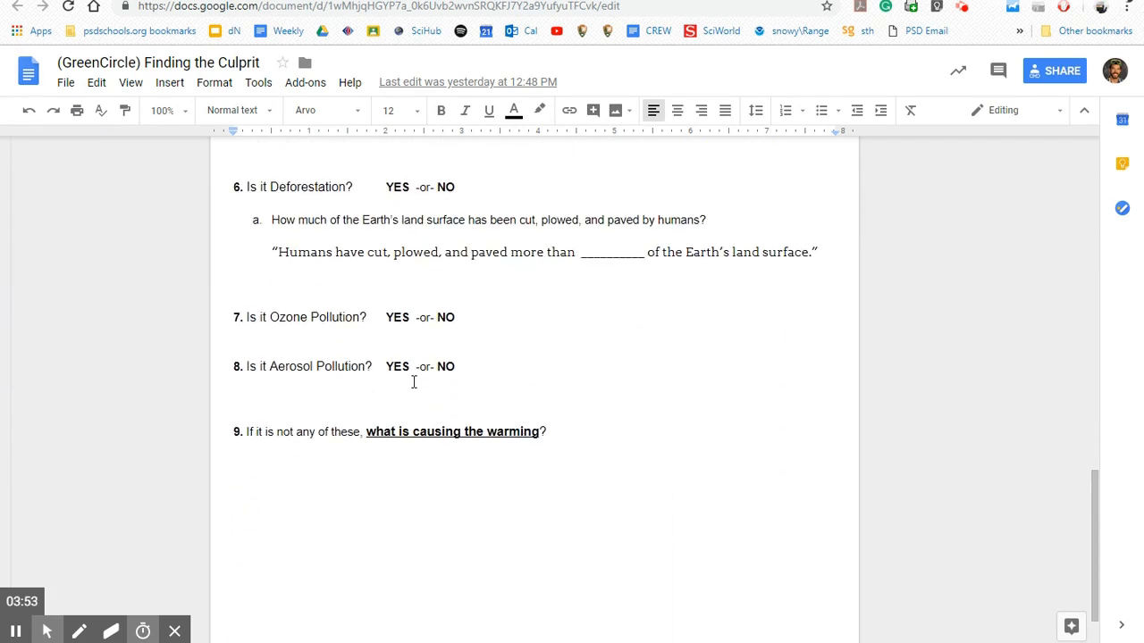
scroll(down, 3)
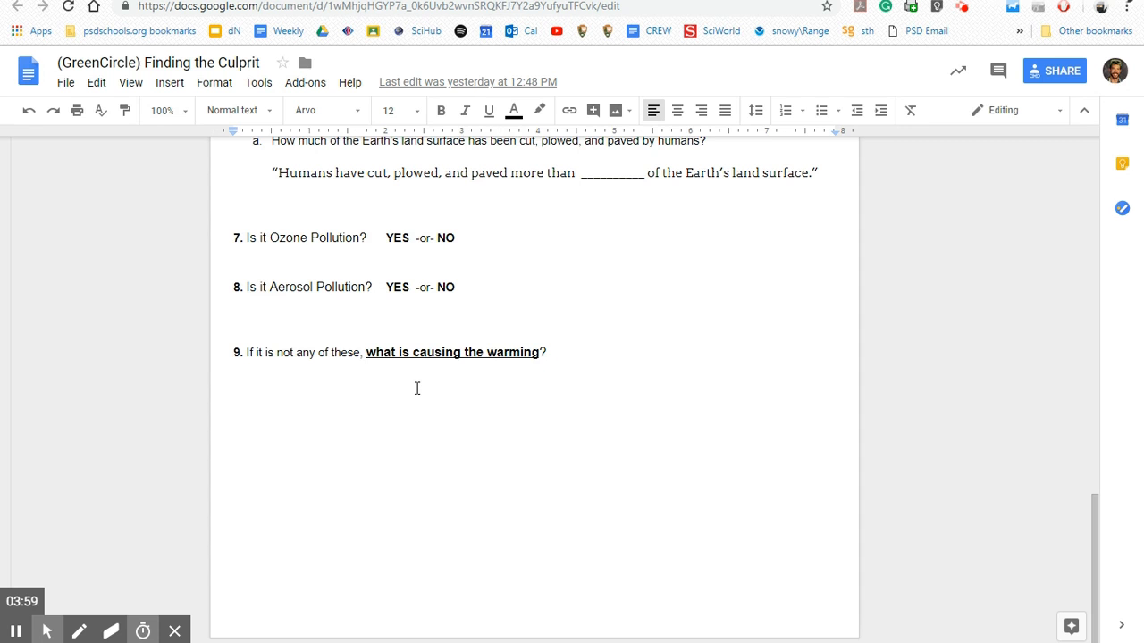
scroll(up, 3)
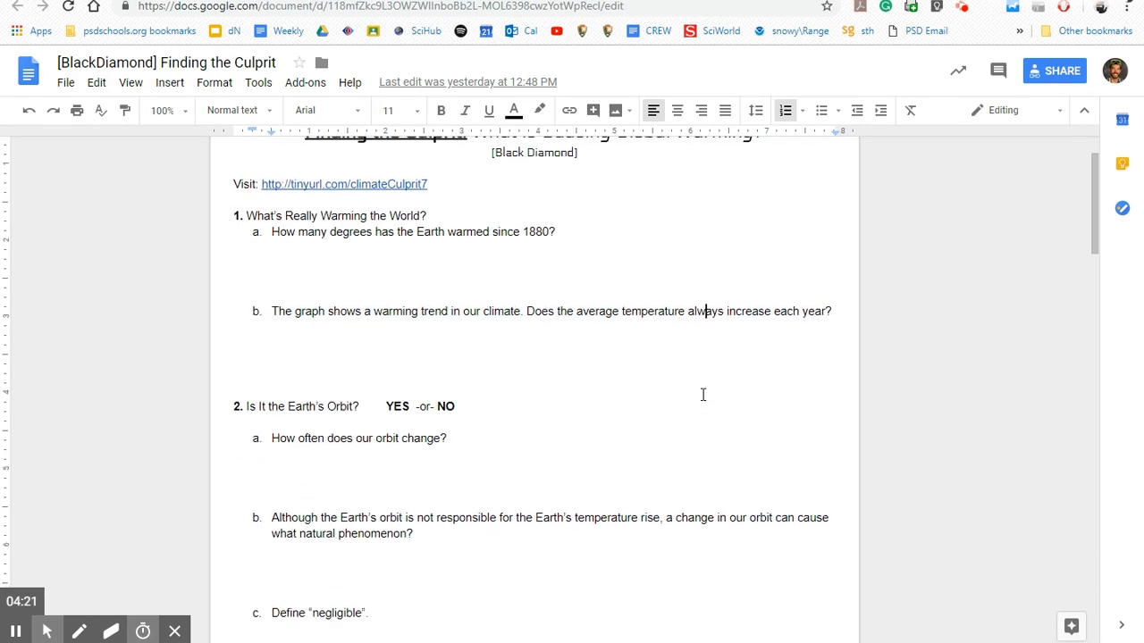
- Scroll the Black Diamond worksheet through its open-ended questions to question 8
scroll(down, 3)
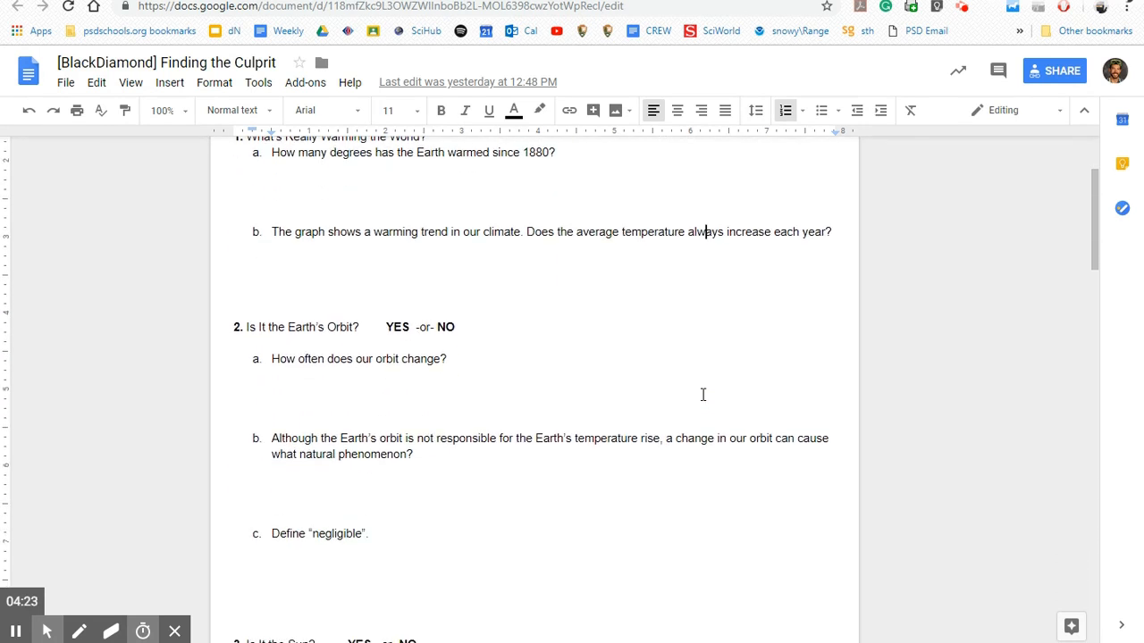
scroll(down, 3)
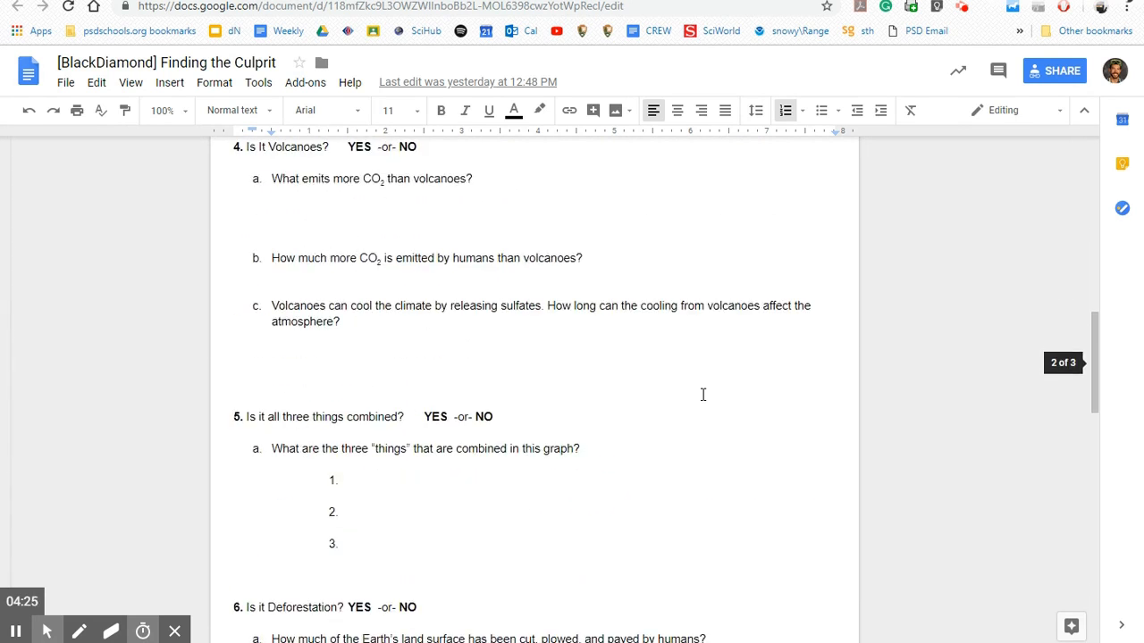
scroll(down, 3)
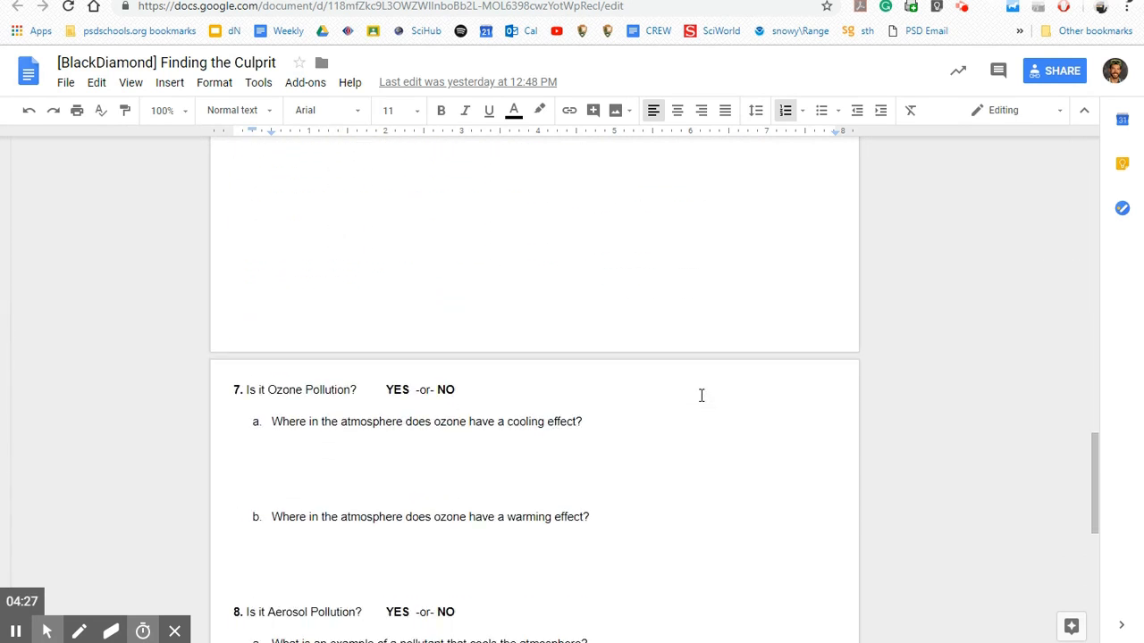
scroll(down, 3)
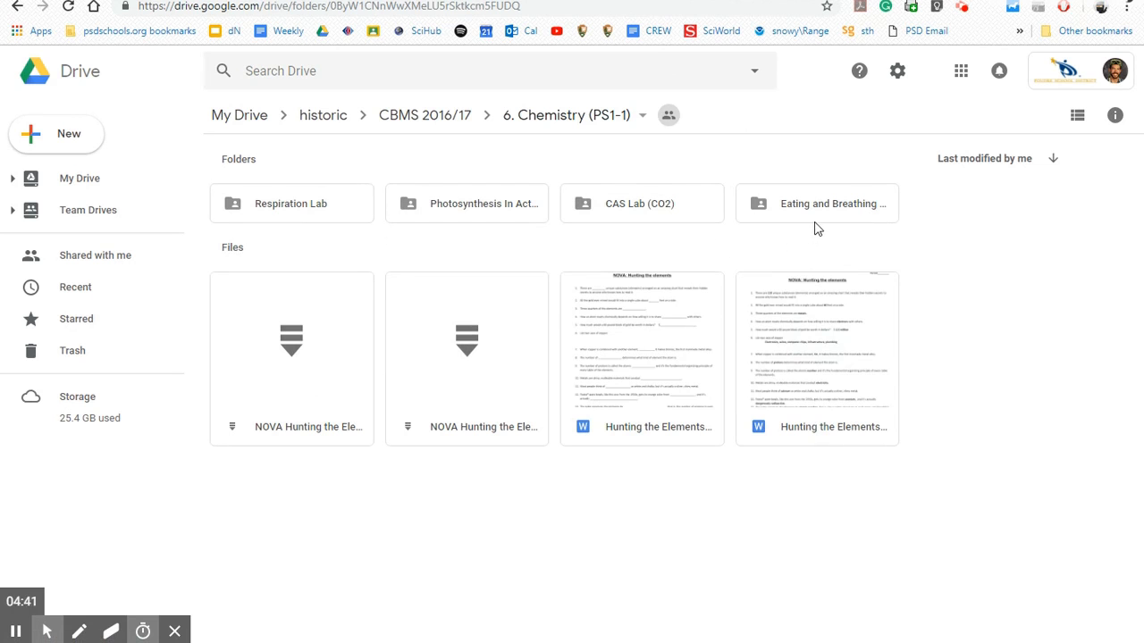
- Open the 'Eating and Breathing Chemistry' folder and its Blue Square assignment
double_click(817, 204)
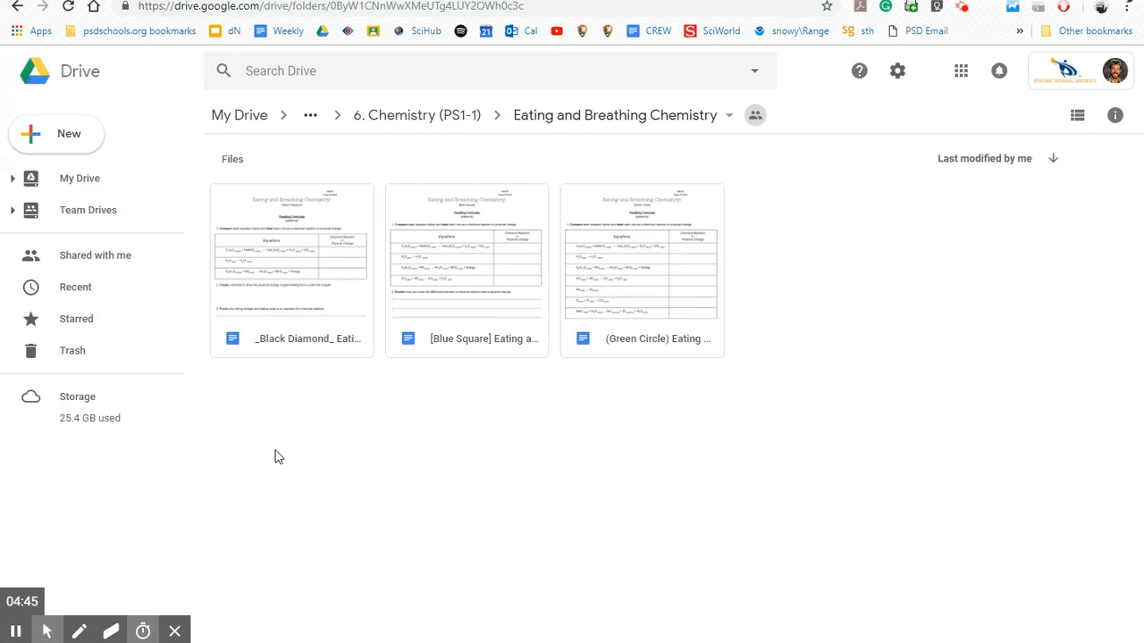
click(862, 300)
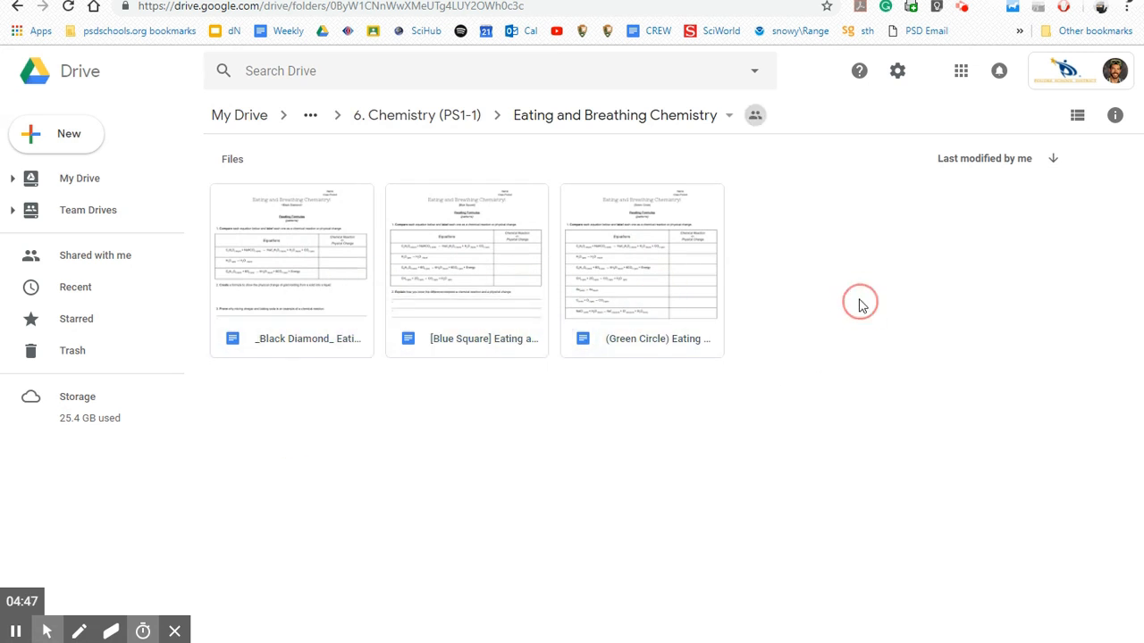
double_click(467, 253)
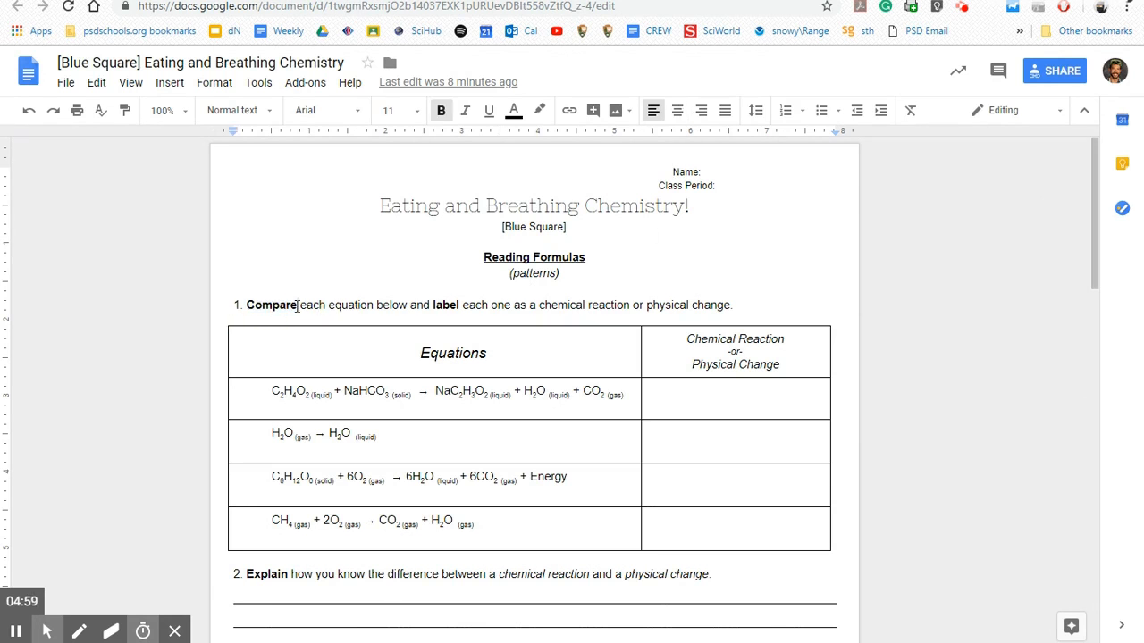
- Scroll the Blue Square worksheet through Reading Formulas and Law of Conservation of Mass
scroll(down, 3)
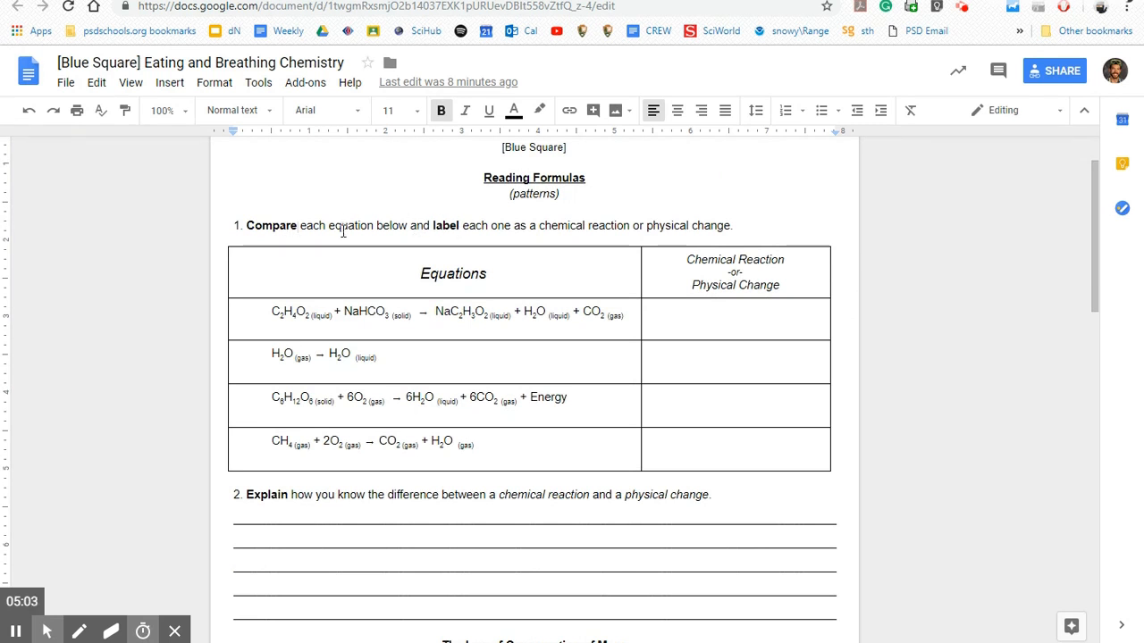
mouse_move(347, 520)
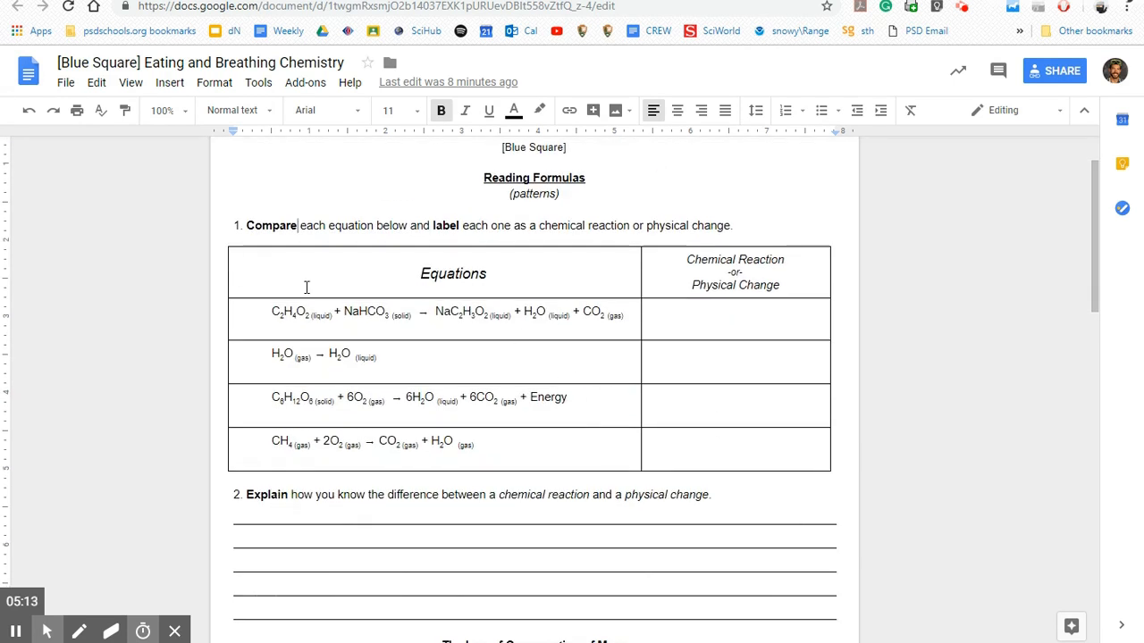
mouse_move(469, 248)
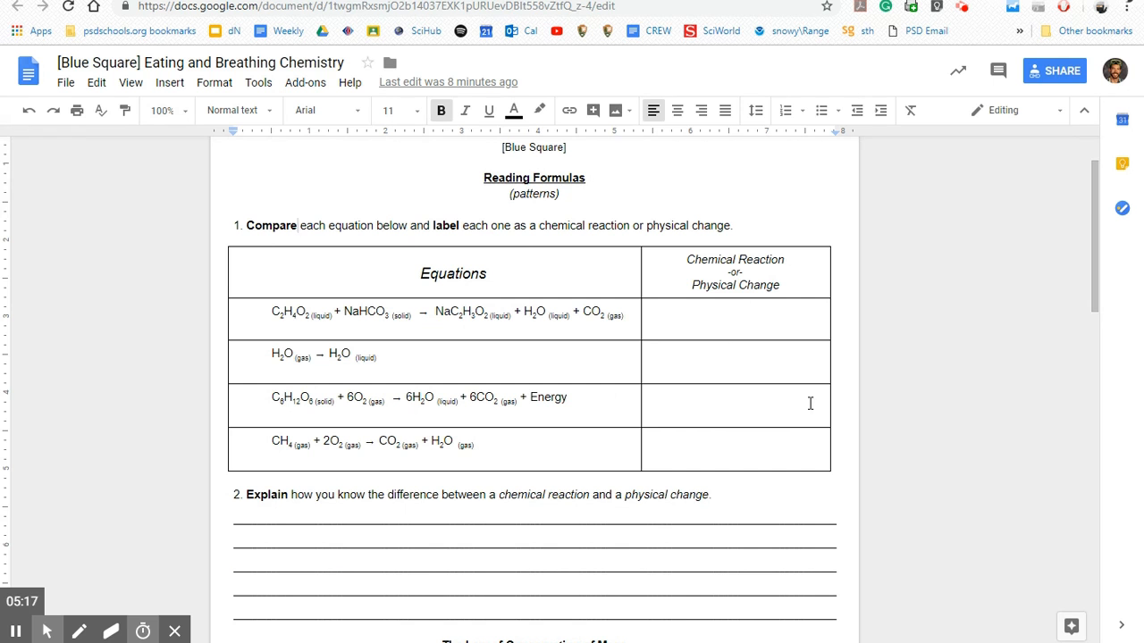
scroll(down, 3)
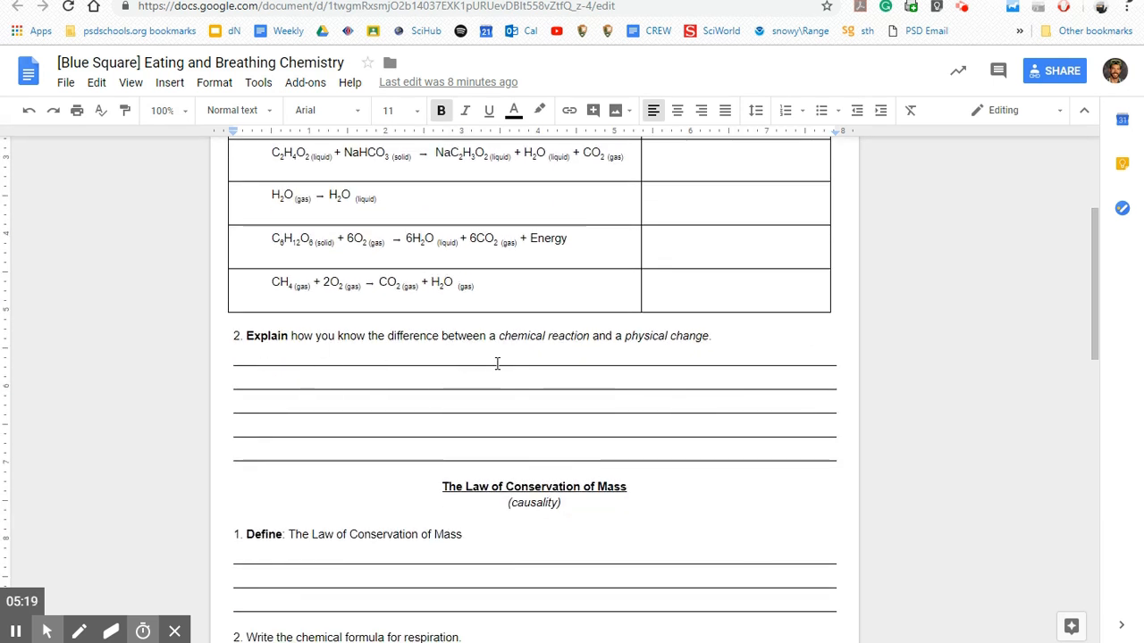
scroll(down, 3)
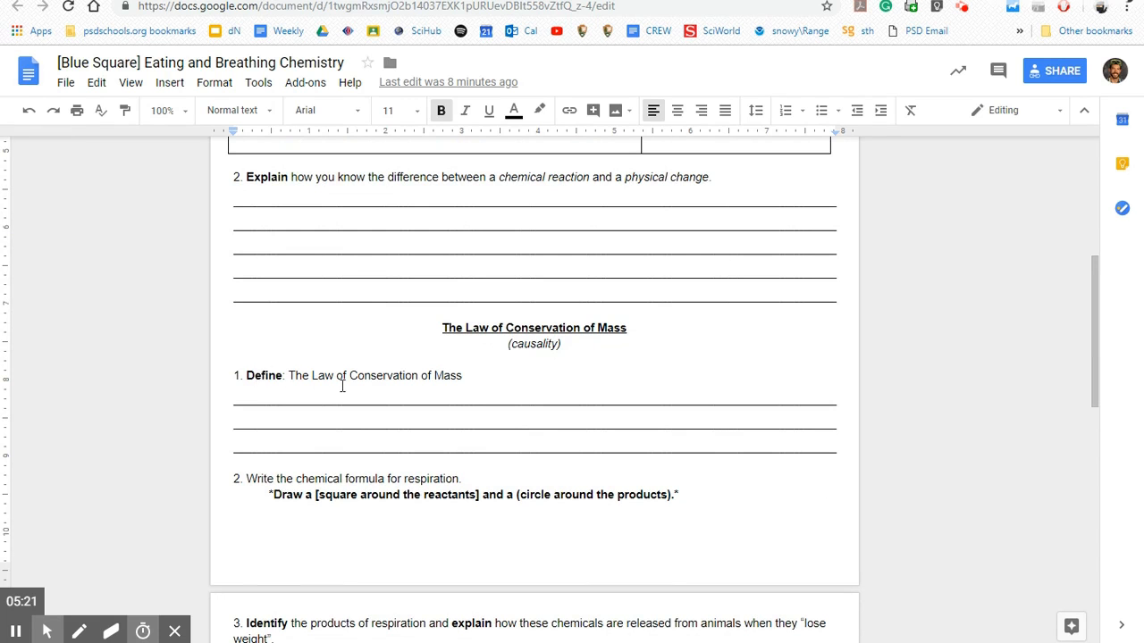
scroll(down, 3)
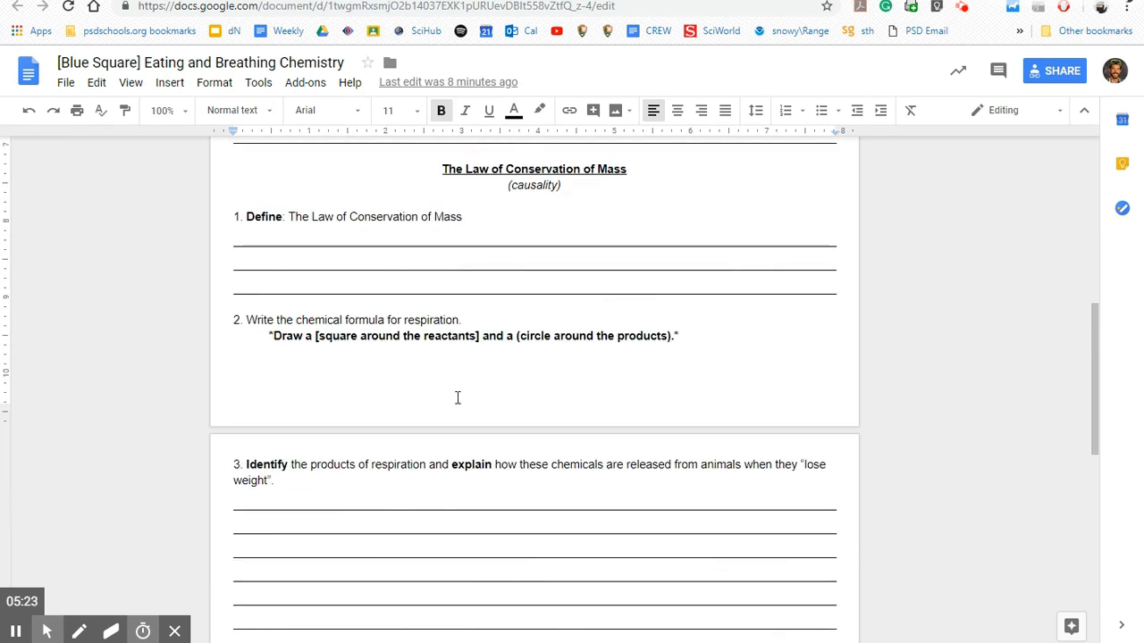
mouse_move(497, 439)
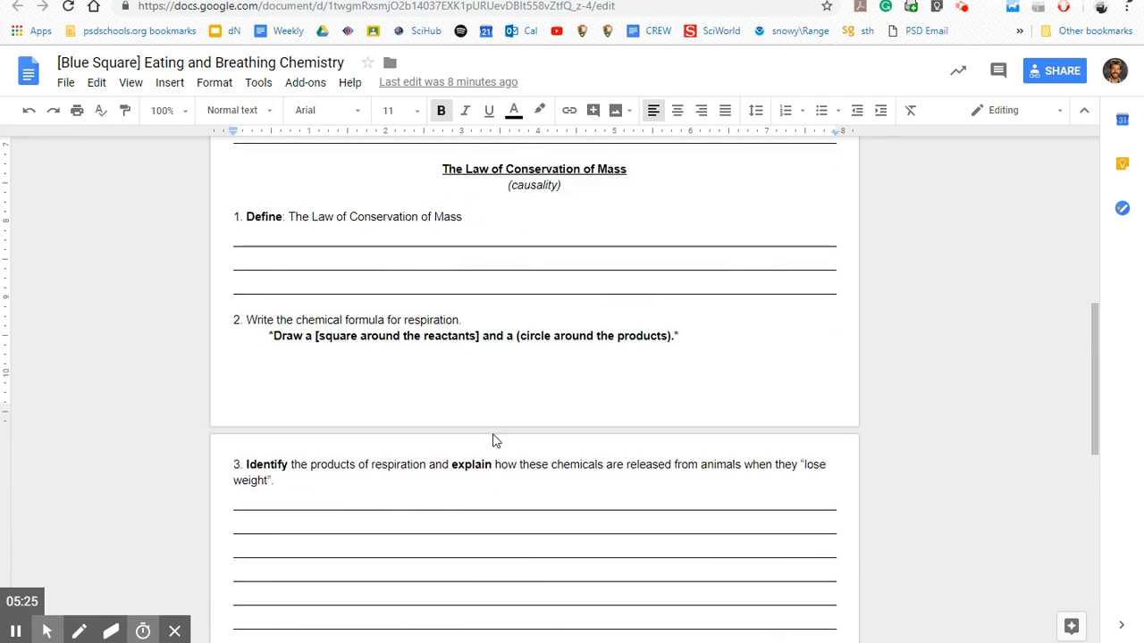
- Continue scrolling down to the Carbon Cycle questions at the end
scroll(down, 3)
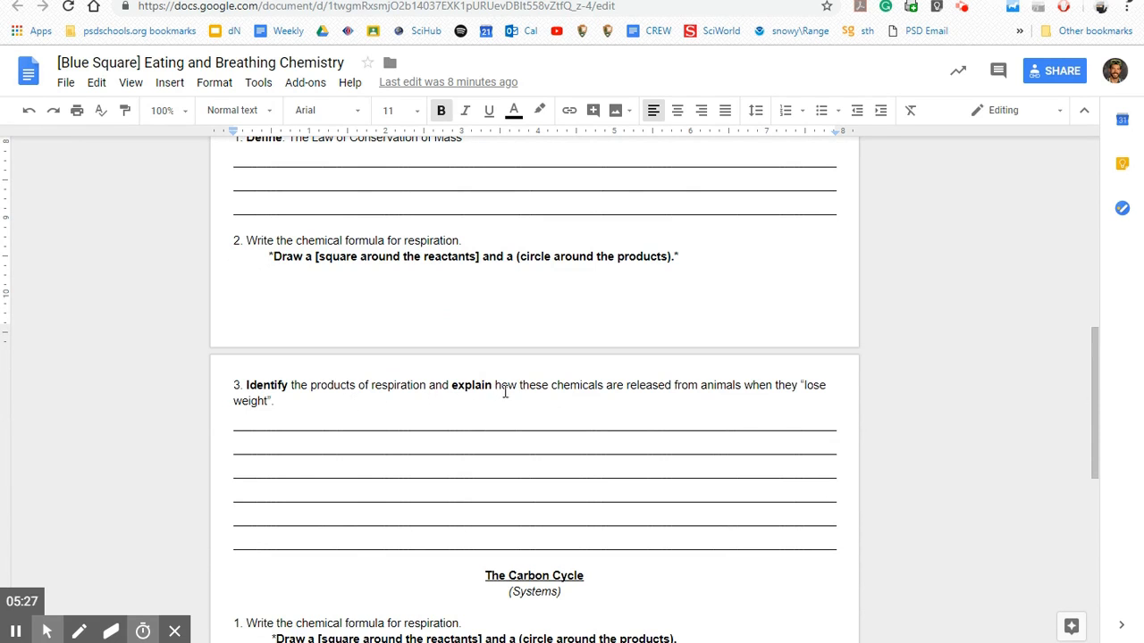
mouse_move(579, 395)
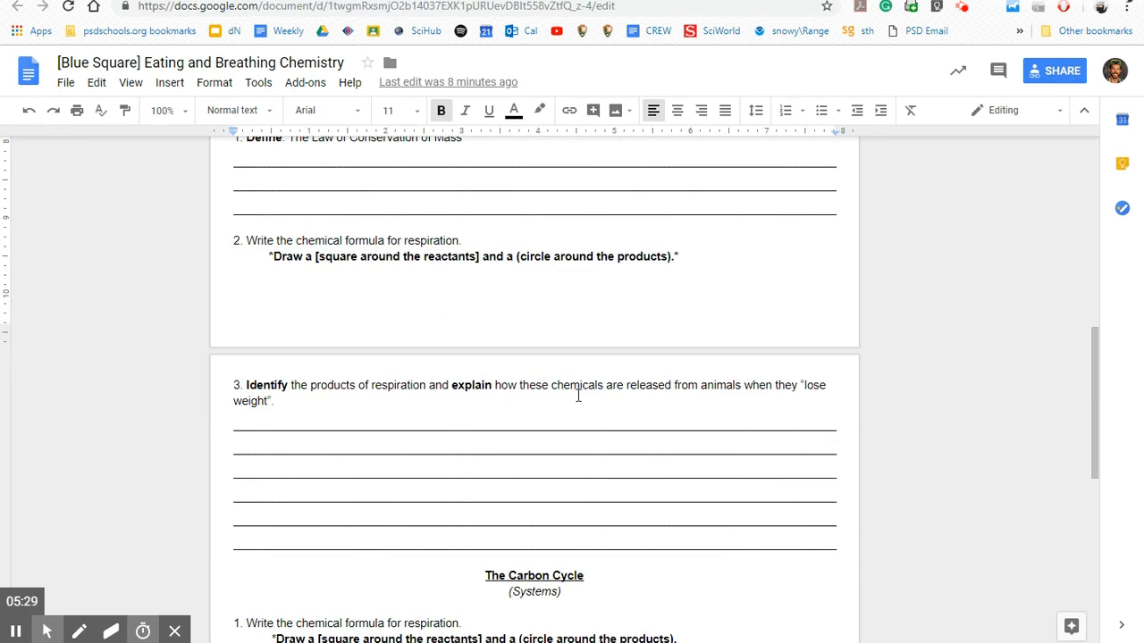
scroll(down, 3)
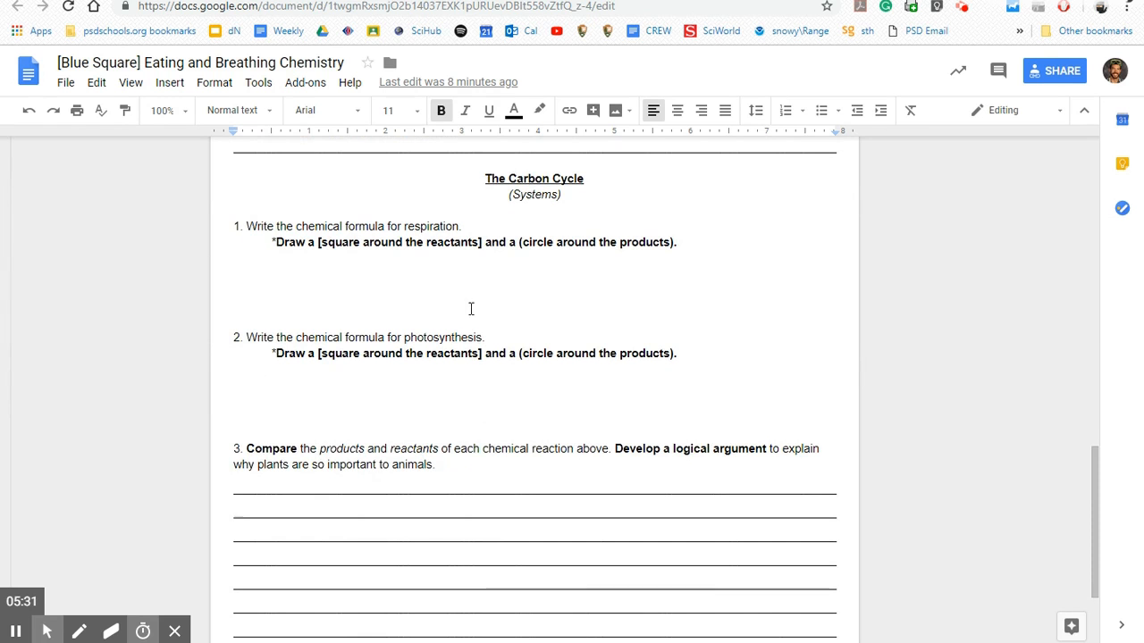
scroll(down, 3)
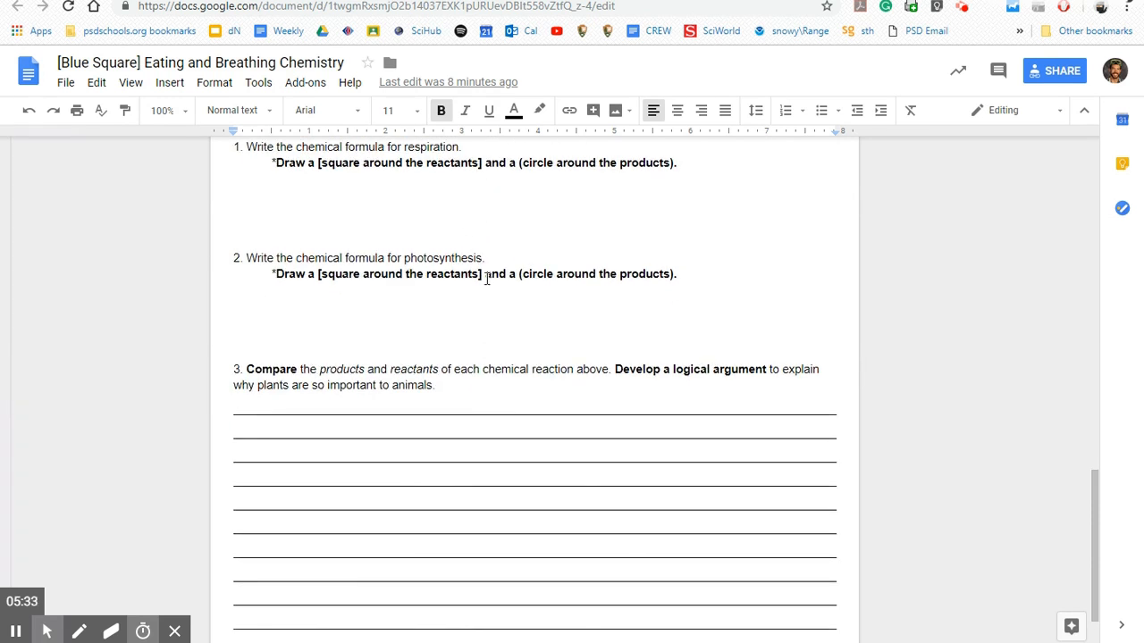
scroll(down, 3)
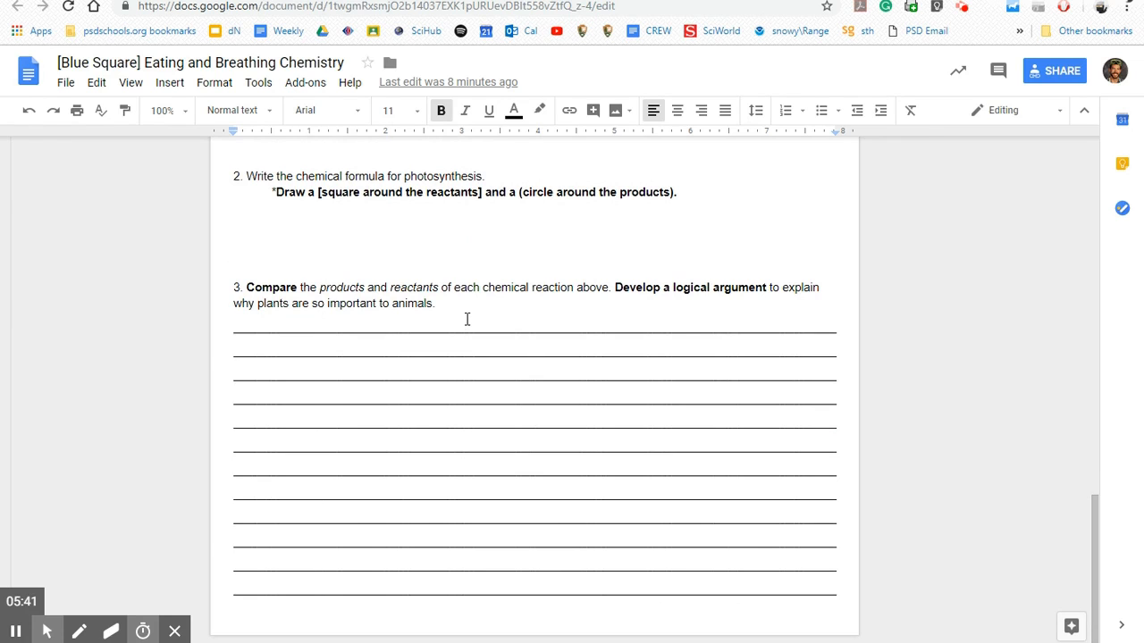
mouse_move(522, 278)
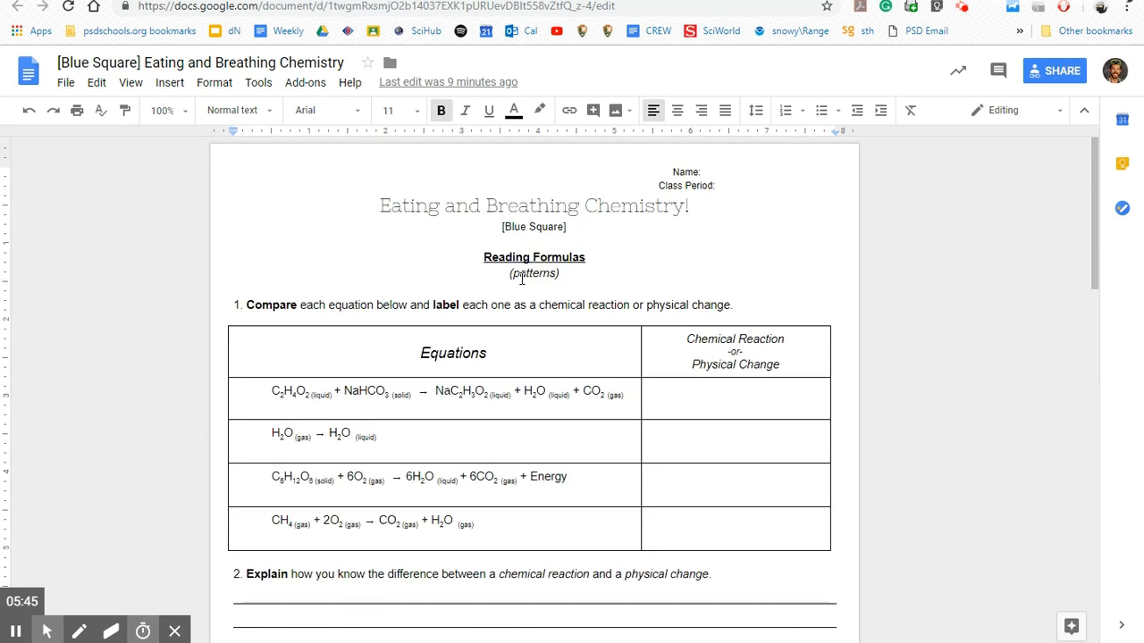
mouse_move(688, 52)
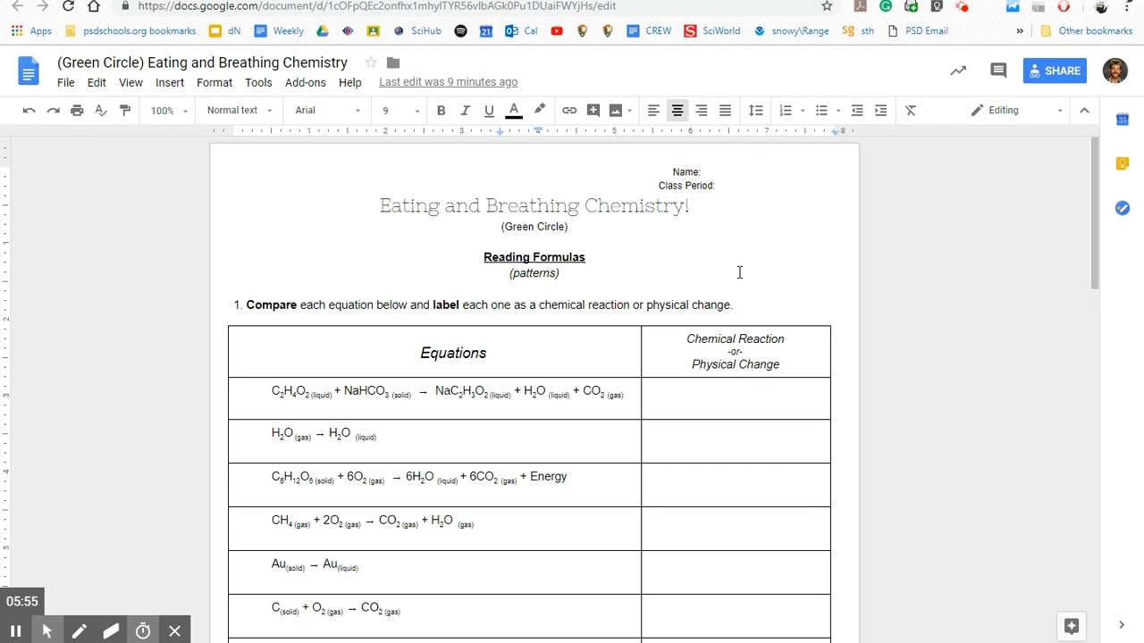
- Scroll the Green Circle worksheet through the equations table and conservation of mass section
scroll(down, 3)
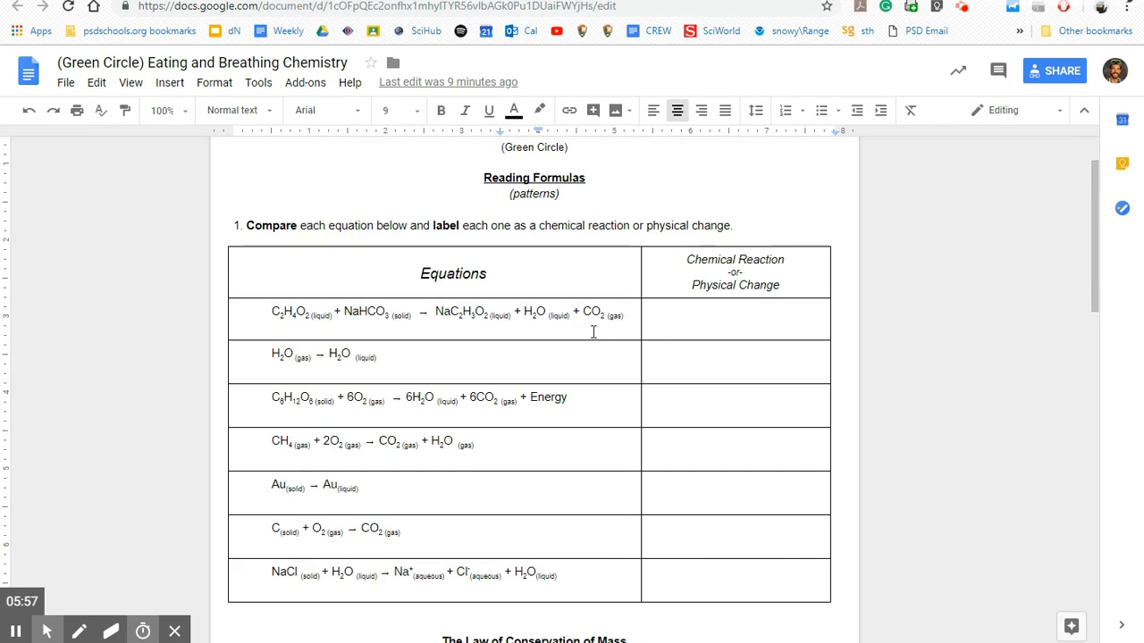
mouse_move(476, 550)
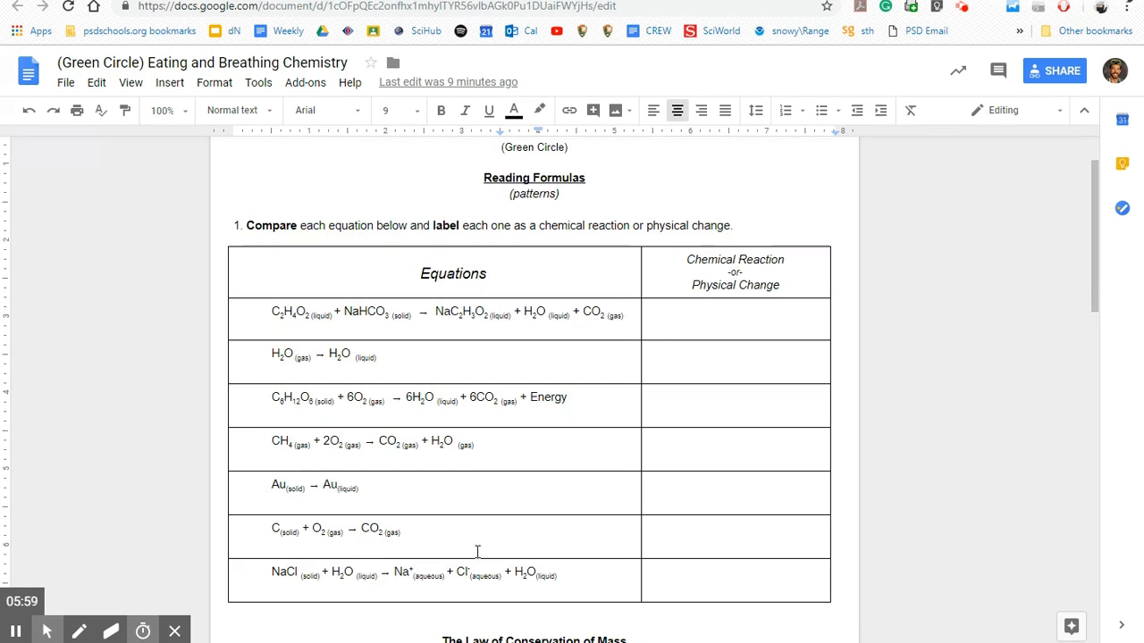
mouse_move(536, 543)
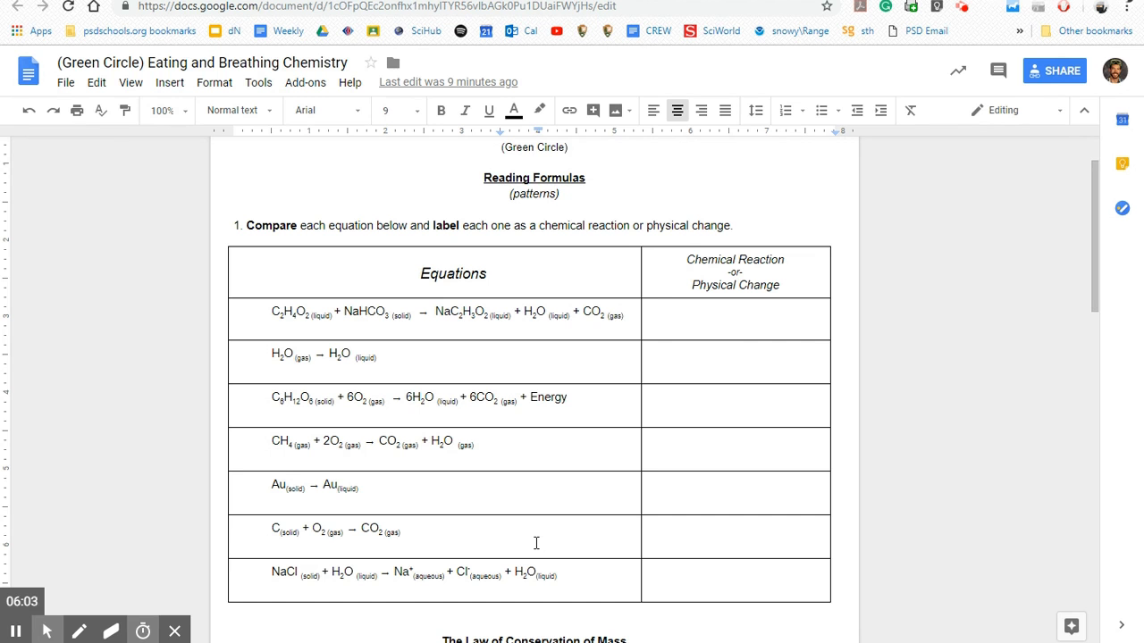
scroll(down, 3)
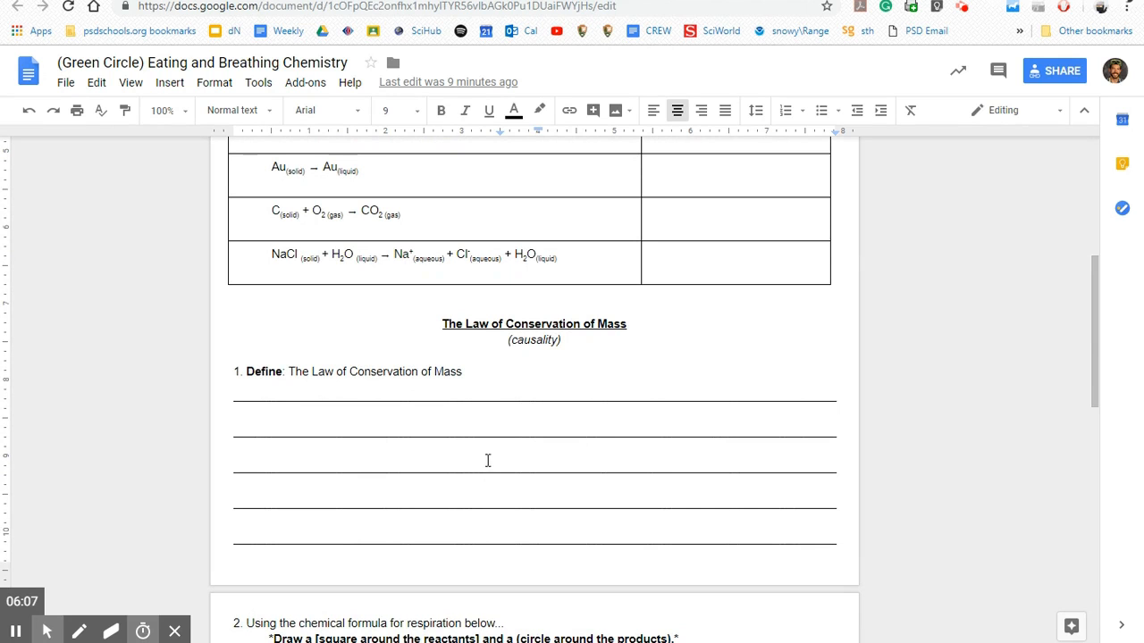
scroll(down, 3)
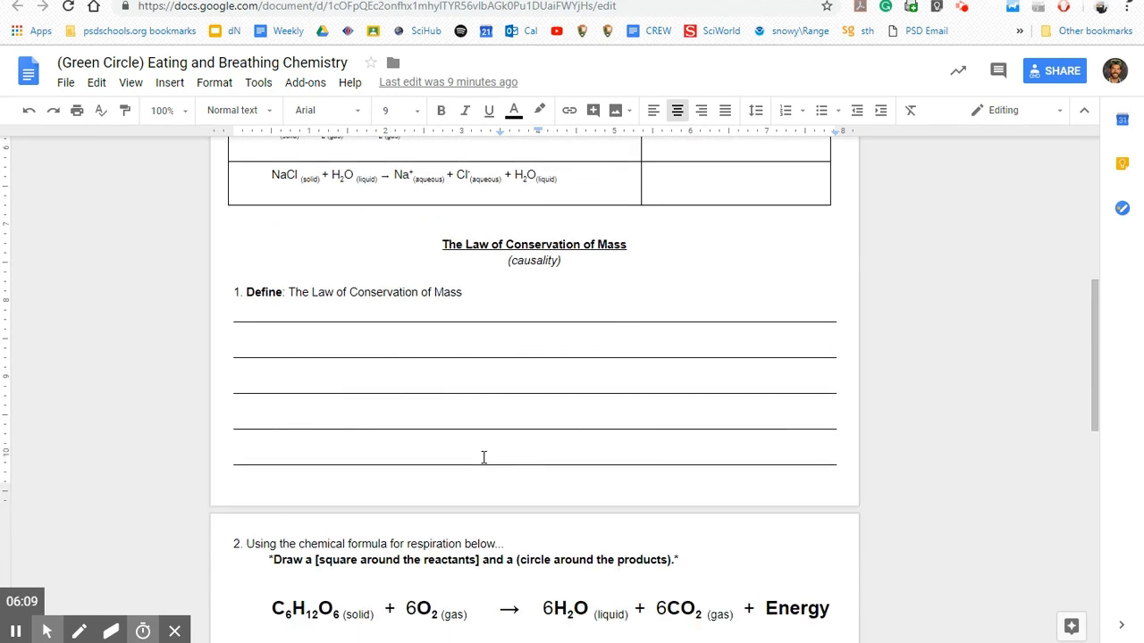
scroll(down, 3)
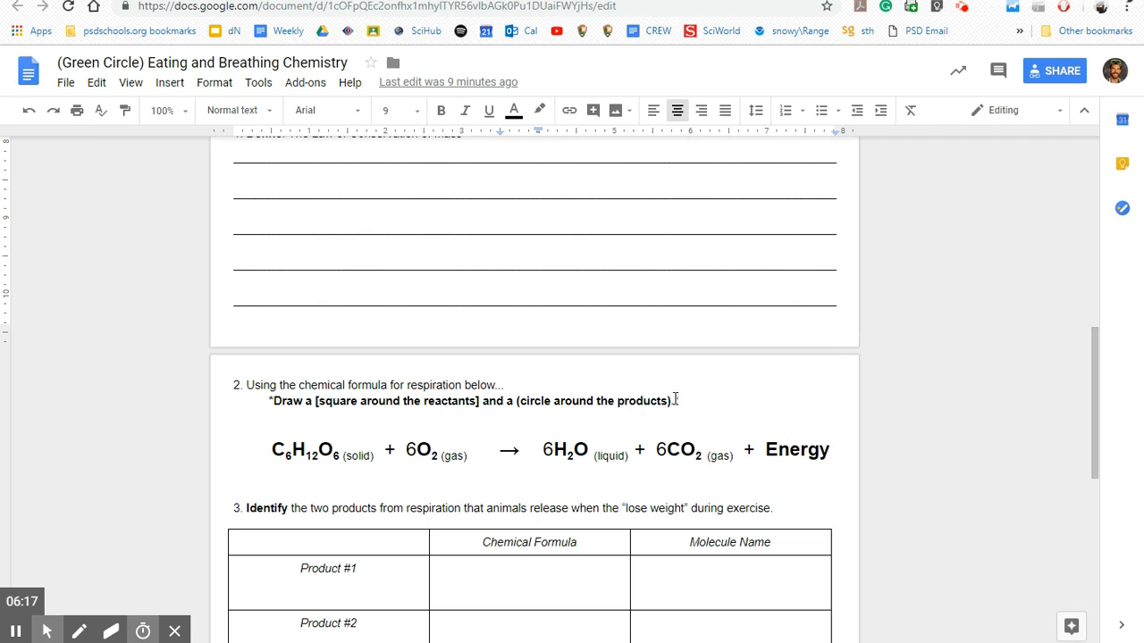
scroll(down, 3)
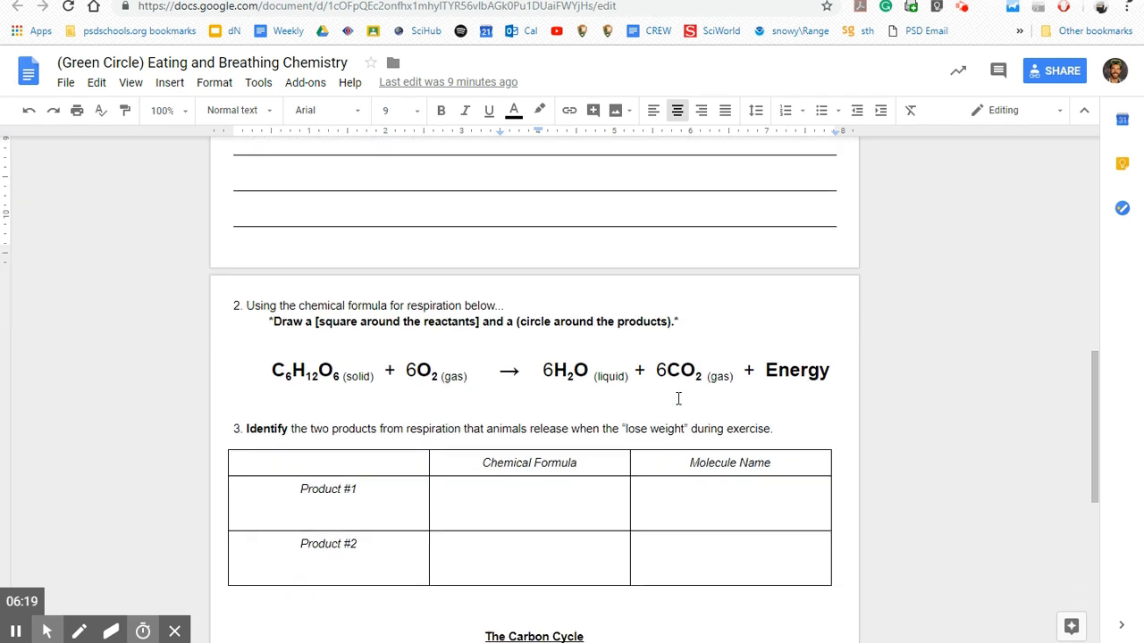
- Continue scrolling down to the Green Circle Carbon Cycle questions
scroll(down, 3)
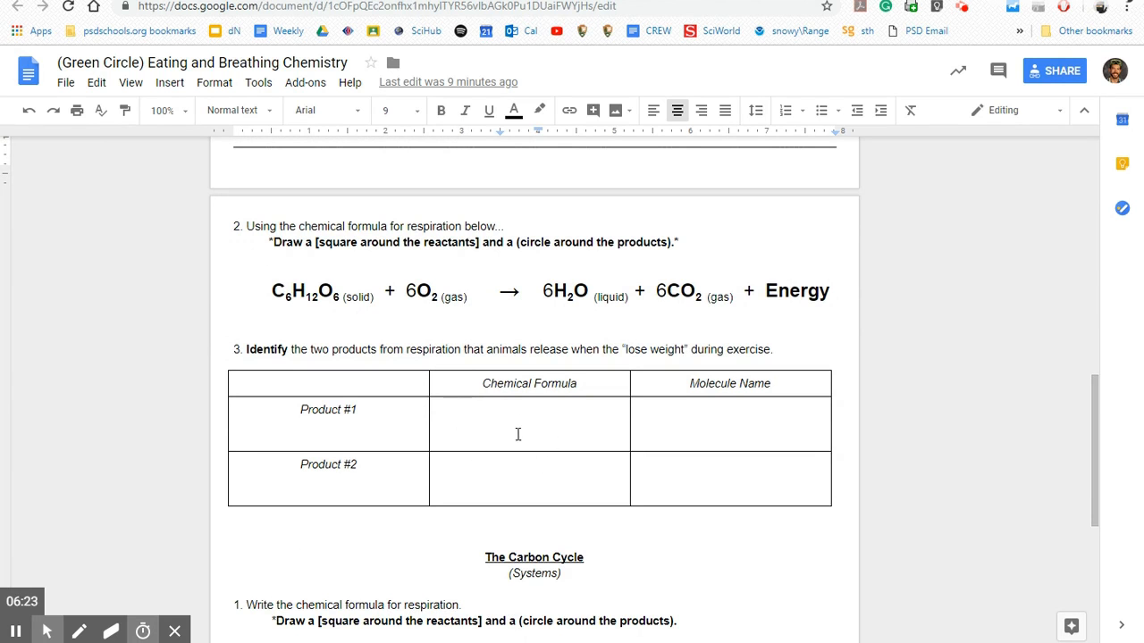
scroll(down, 3)
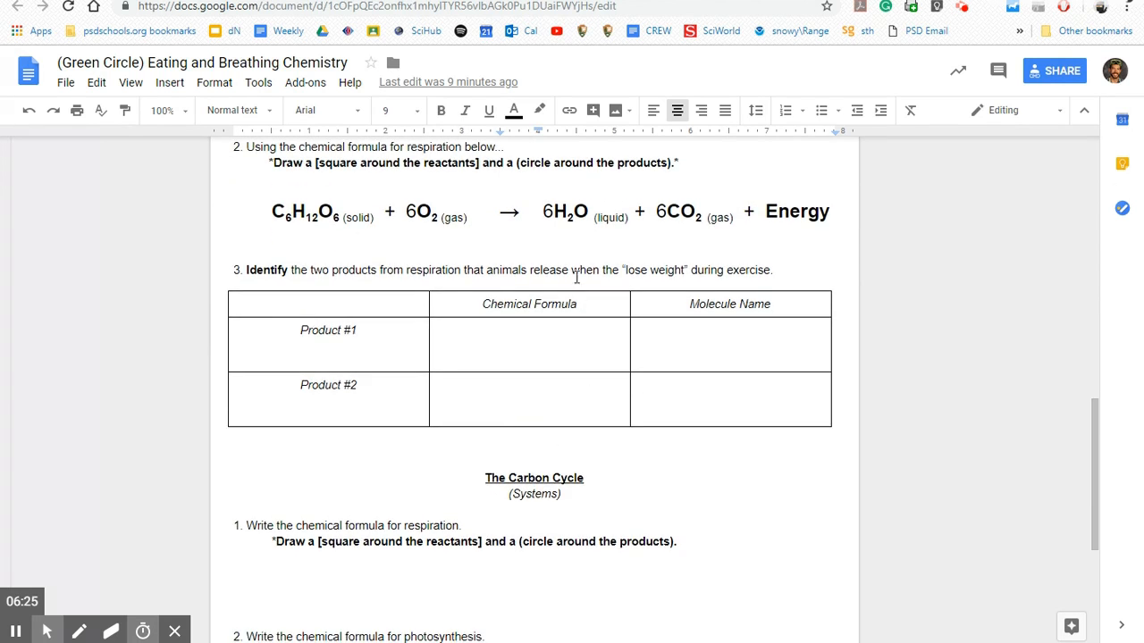
mouse_move(711, 368)
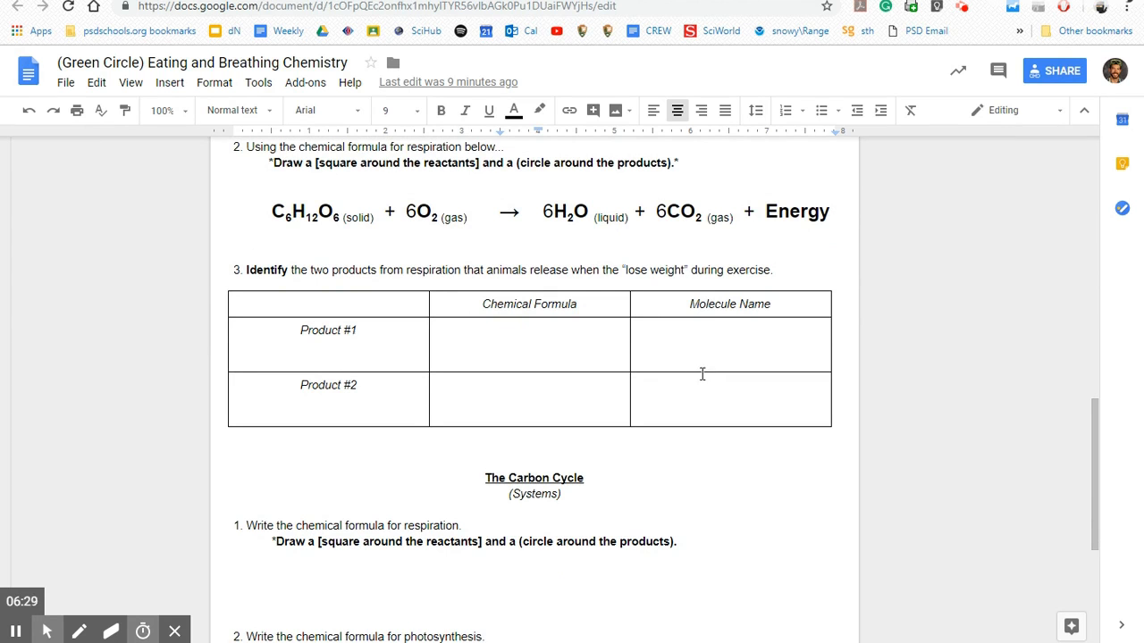
scroll(down, 3)
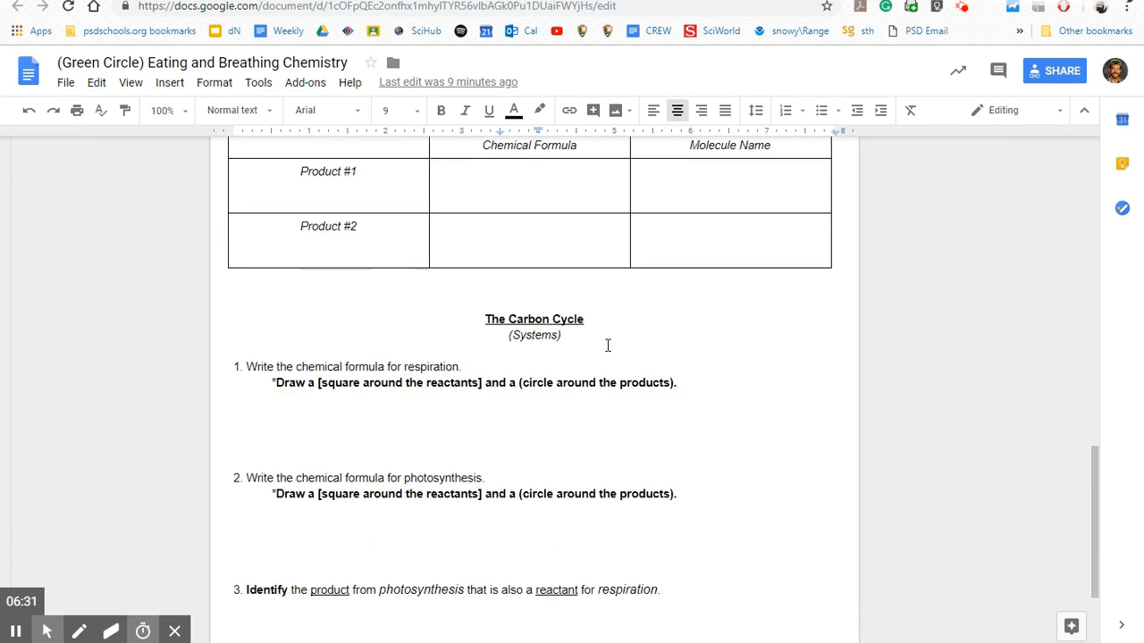
scroll(down, 3)
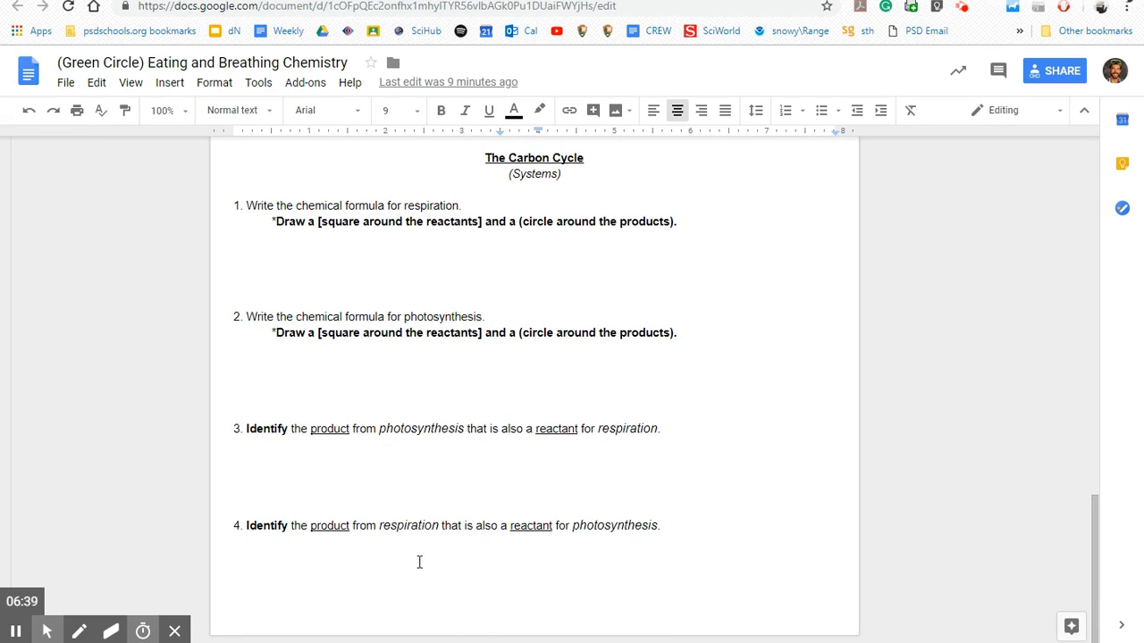
mouse_move(654, 171)
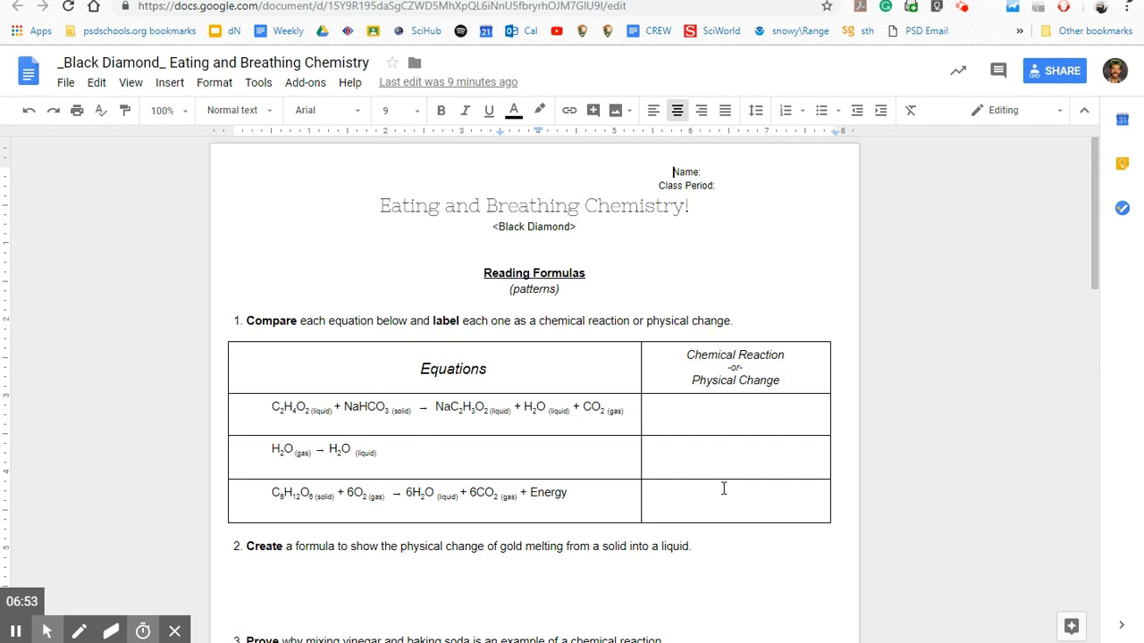
- Scroll the Black Diamond worksheet from Reading Formulas down to the Carbon Cycle diagram task
scroll(down, 3)
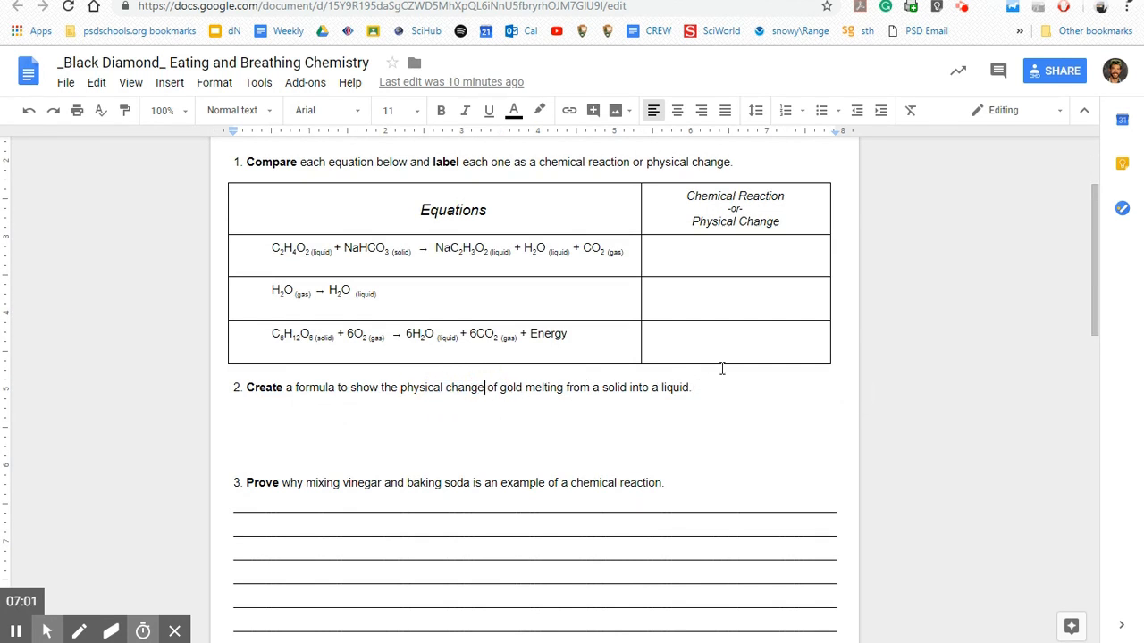
mouse_move(718, 411)
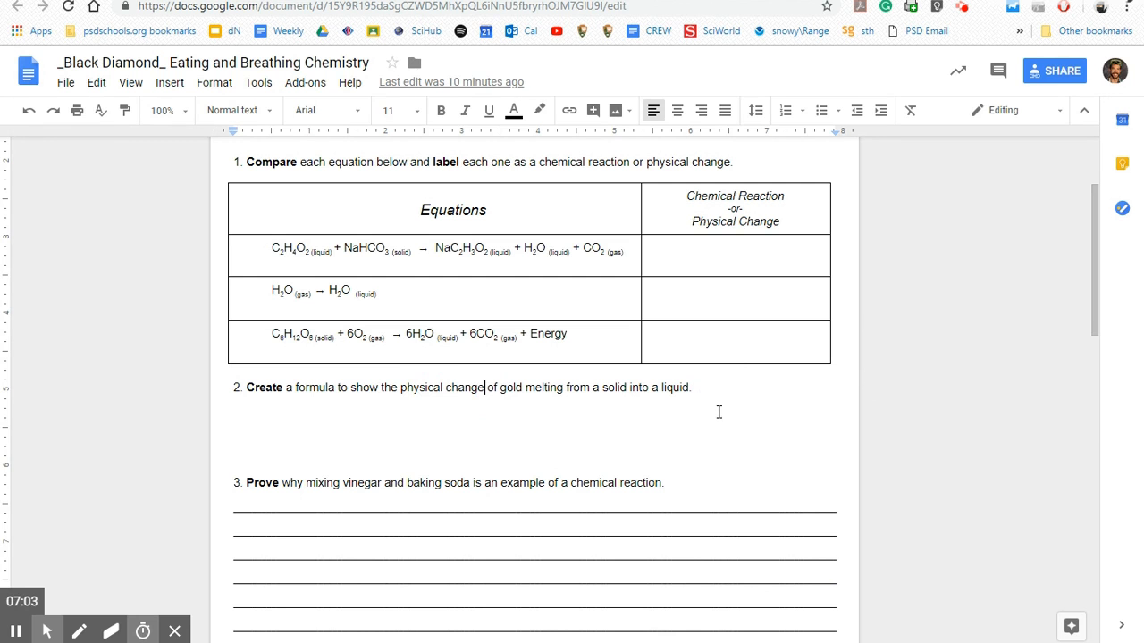
scroll(down, 3)
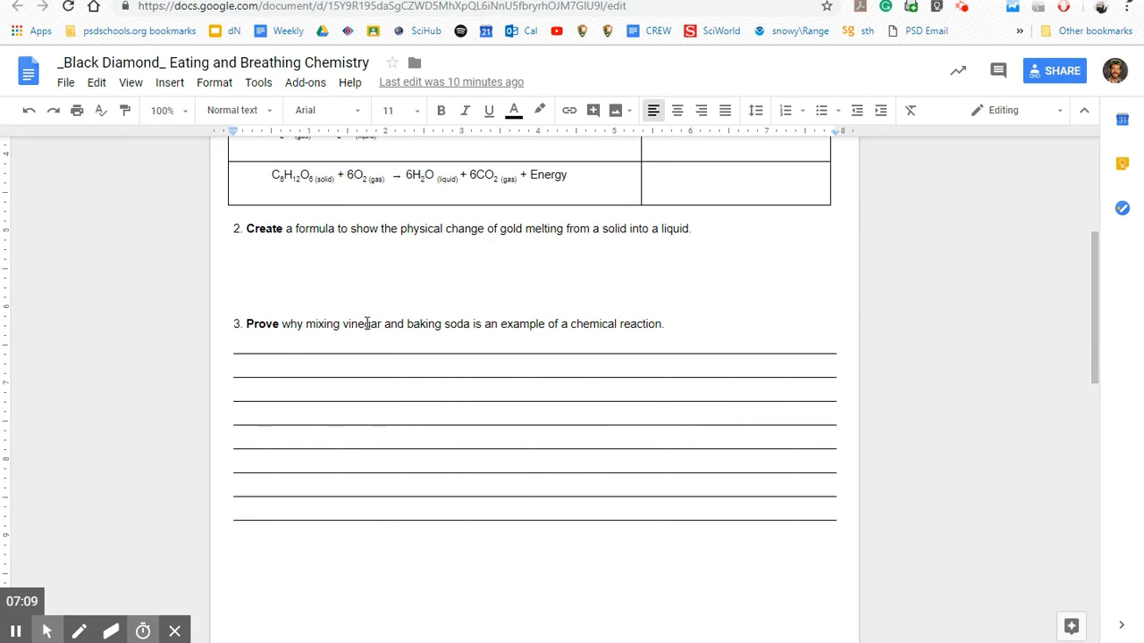
mouse_move(365, 315)
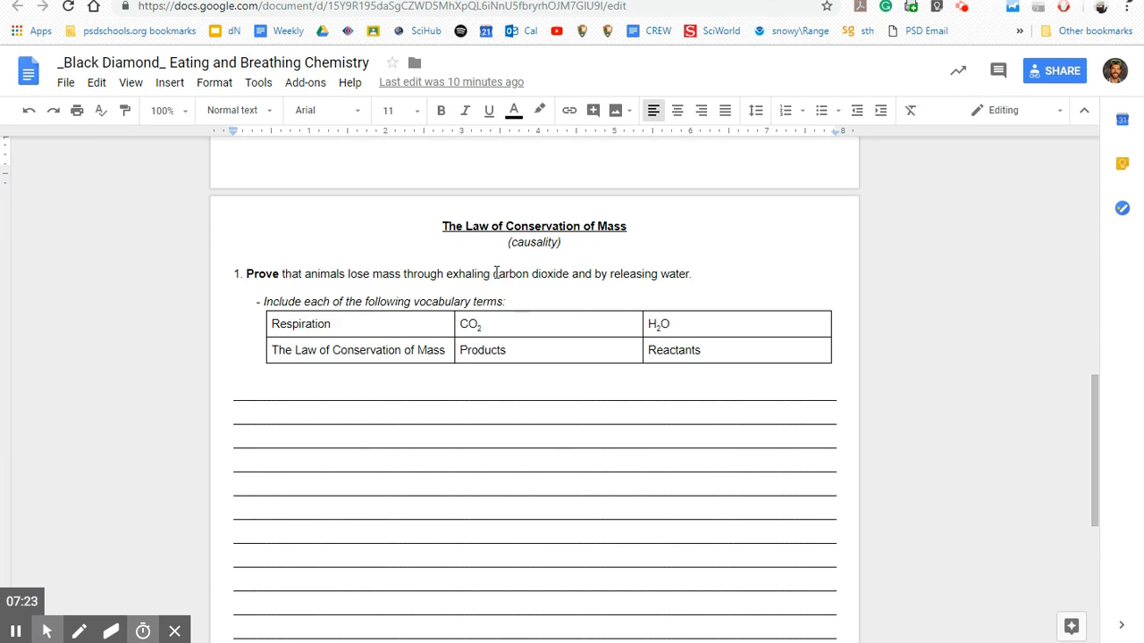
scroll(down, 3)
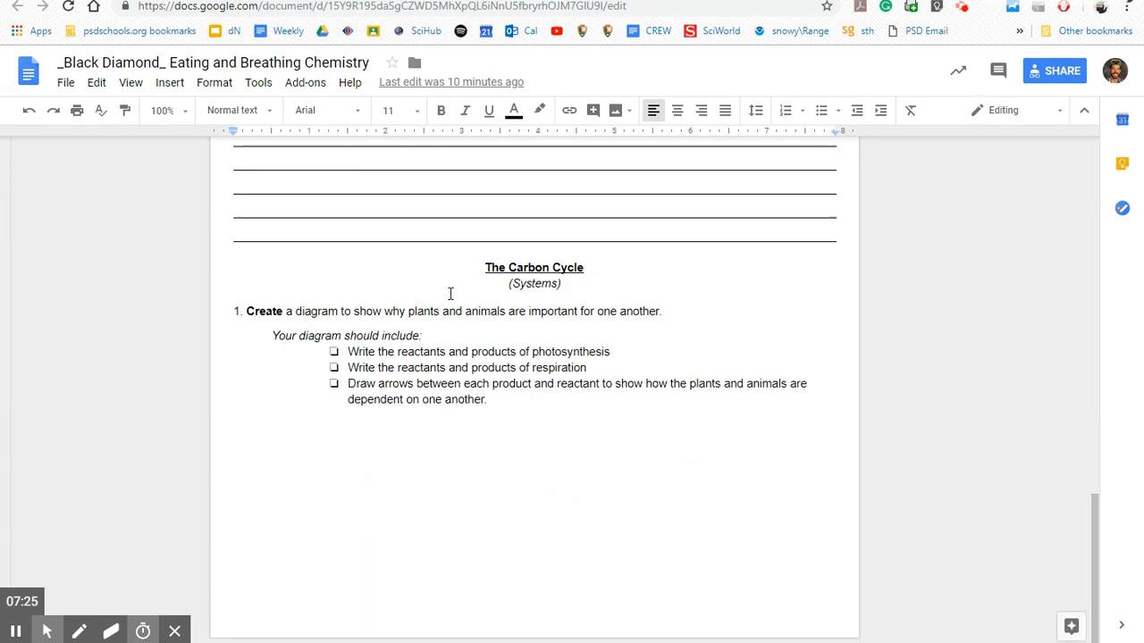